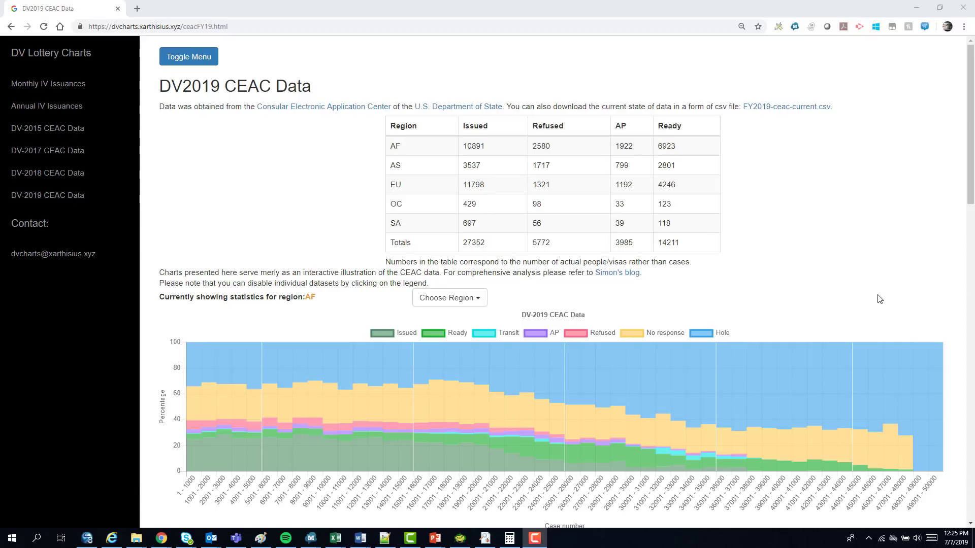
{"action": "mouse_move", "coordinate": [885, 285]}
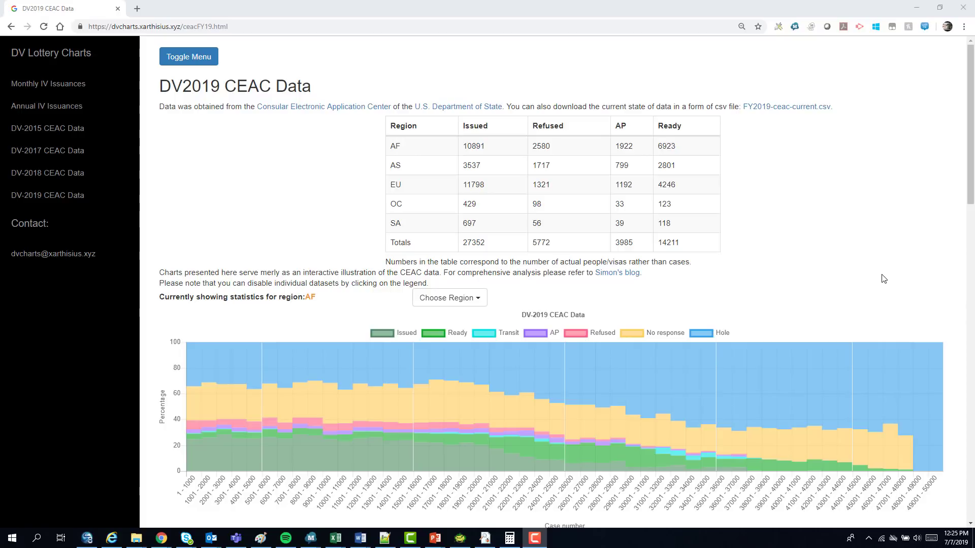
Scroll the DV2019 CEAC page down to the Hall of Fame contributors table
{"action": "scroll", "scroll_direction": "down", "scroll_amount": 3}
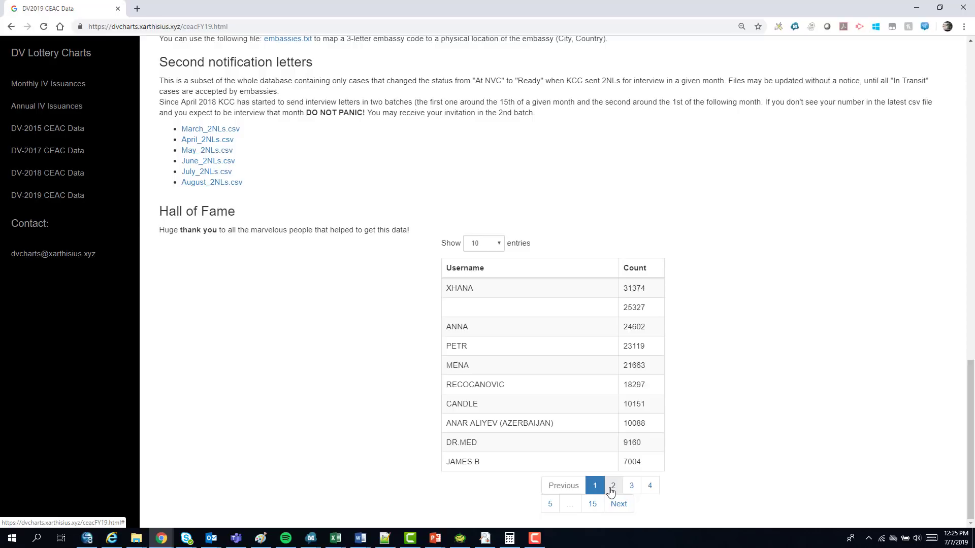
Page the Hall of Fame table through pages 2 and 3 of contributors, then back
{"action": "left_click", "coordinate": [613, 485]}
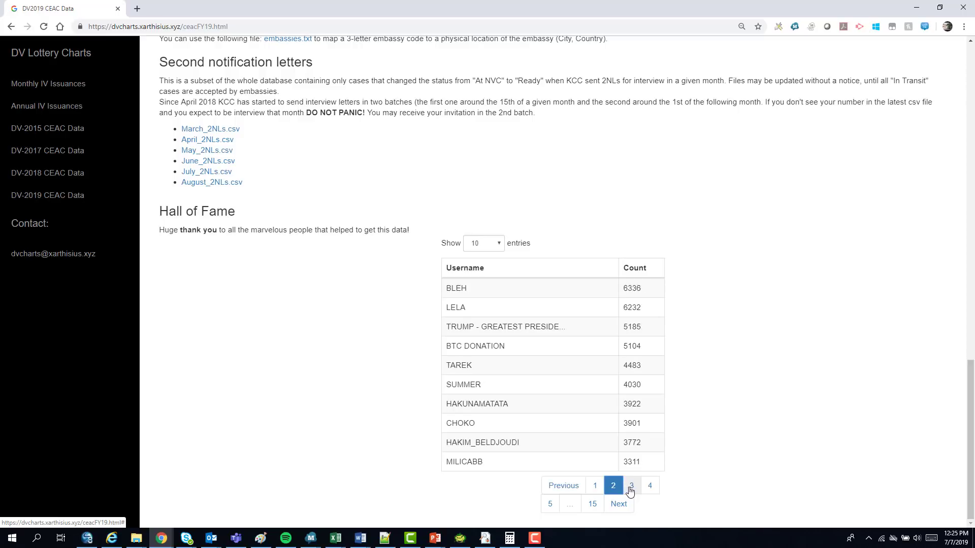
{"action": "left_click", "coordinate": [631, 485]}
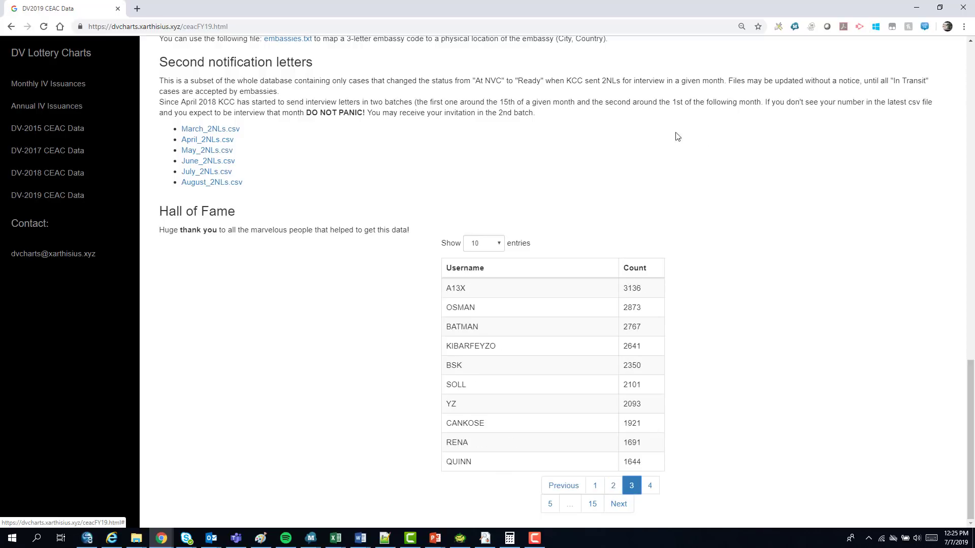
{"action": "left_click", "coordinate": [595, 485]}
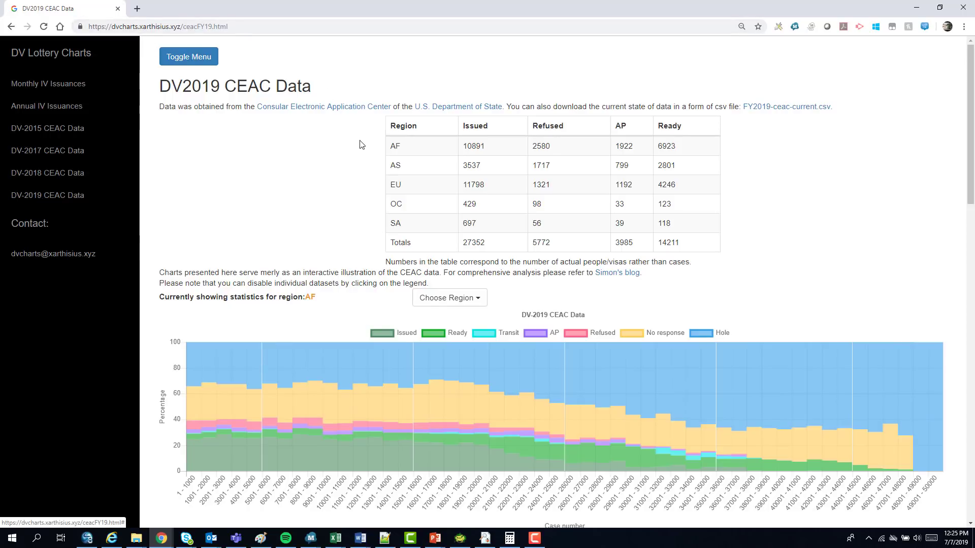
{"action": "mouse_move", "coordinate": [308, 260]}
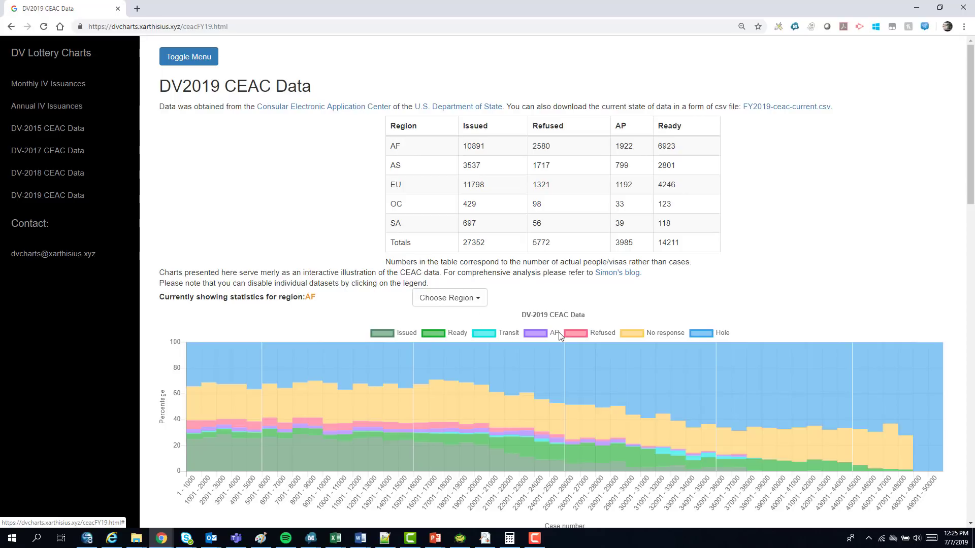
{"action": "scroll", "scroll_direction": "down", "scroll_amount": 3}
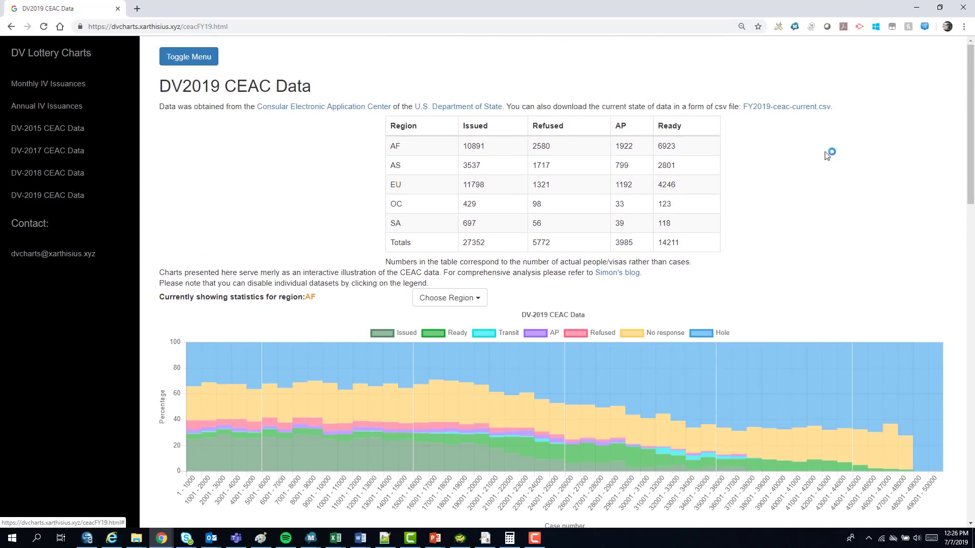
{"action": "mouse_move", "coordinate": [808, 155]}
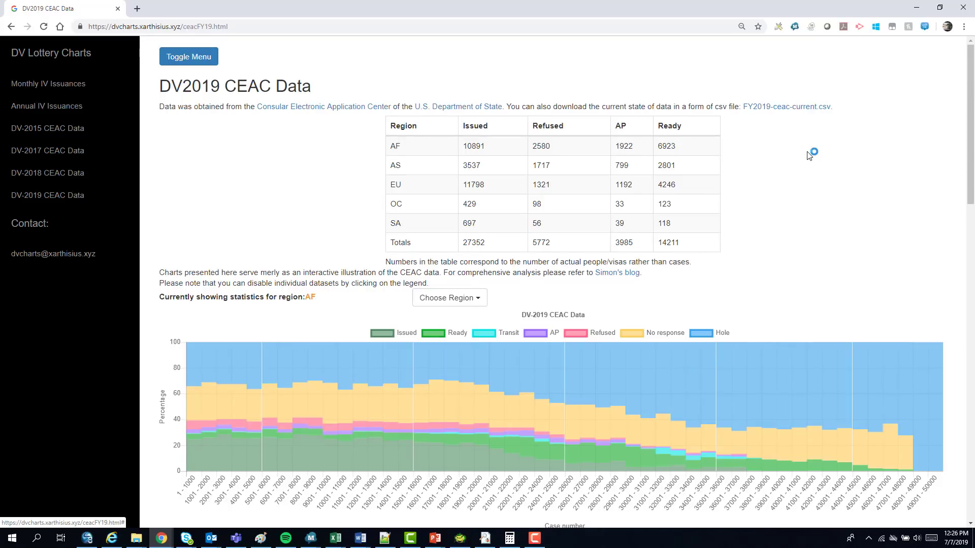
{"action": "mouse_move", "coordinate": [622, 431]}
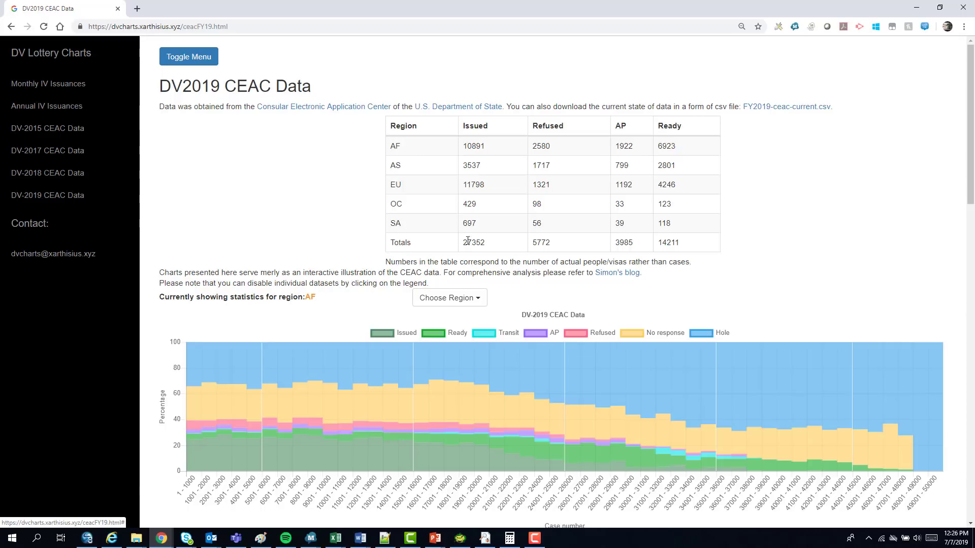
{"action": "mouse_move", "coordinate": [475, 247]}
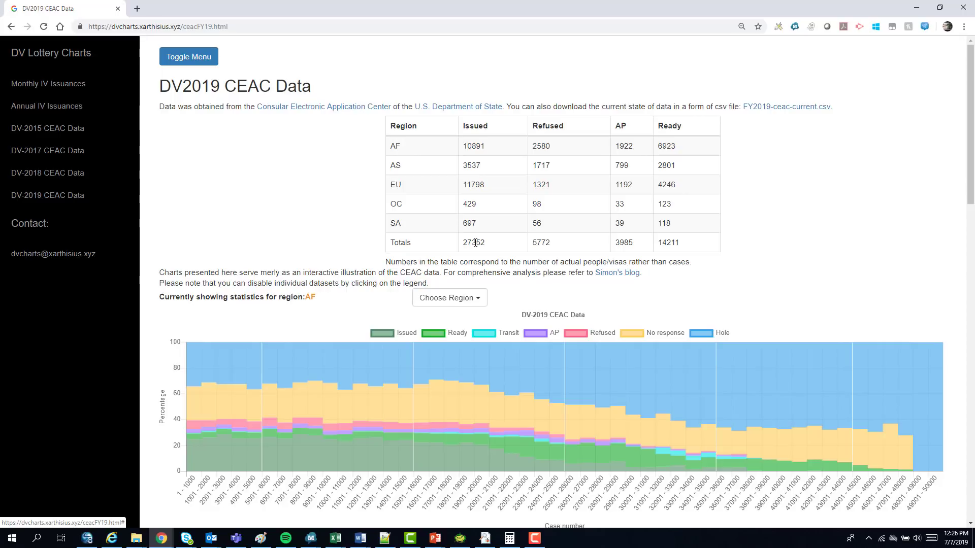
{"action": "mouse_move", "coordinate": [494, 253]}
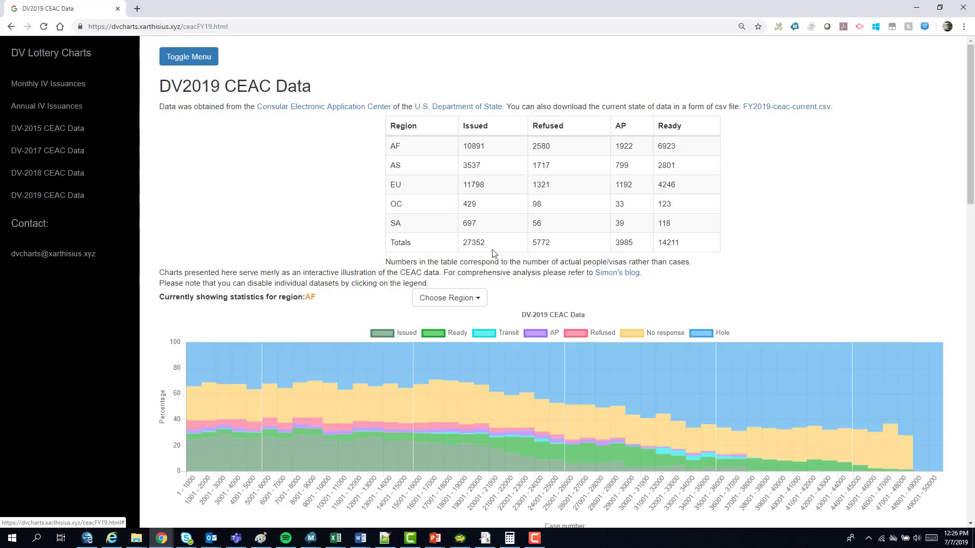
{"action": "mouse_move", "coordinate": [487, 244]}
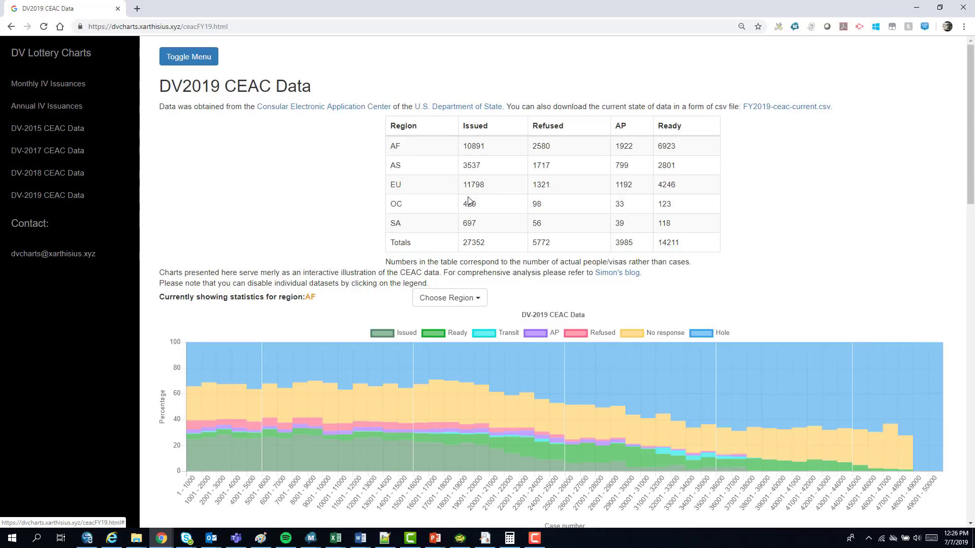
{"action": "mouse_move", "coordinate": [488, 250]}
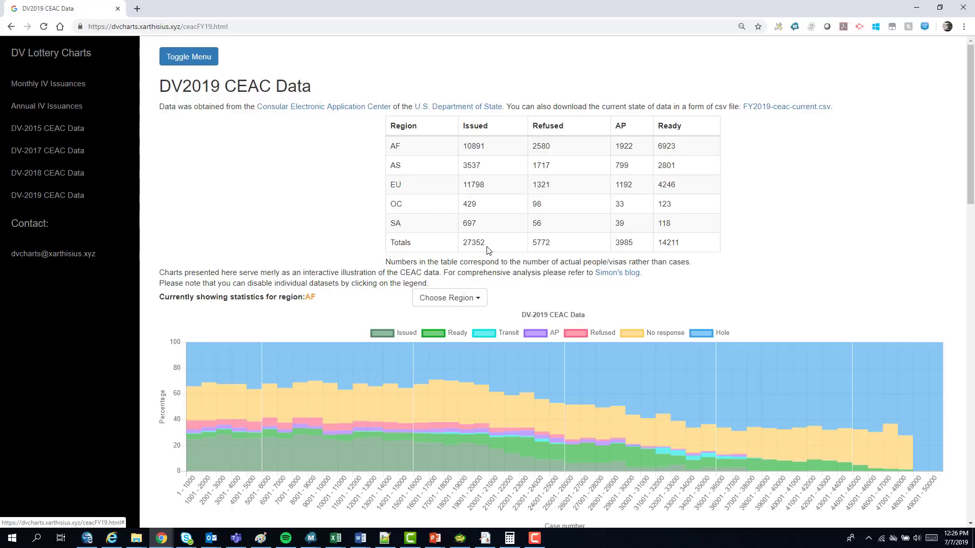
{"action": "mouse_move", "coordinate": [489, 247]}
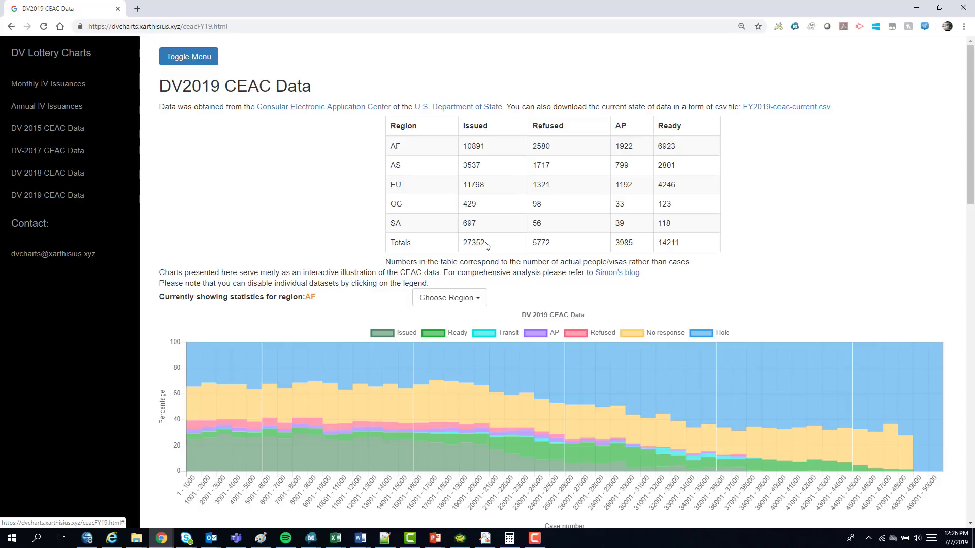
{"action": "mouse_move", "coordinate": [776, 215]}
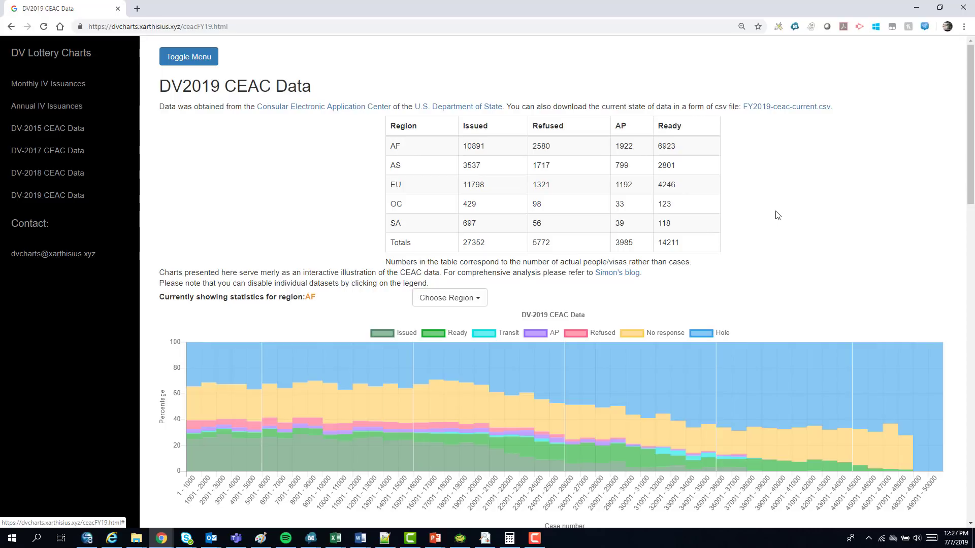
{"action": "mouse_move", "coordinate": [712, 274]}
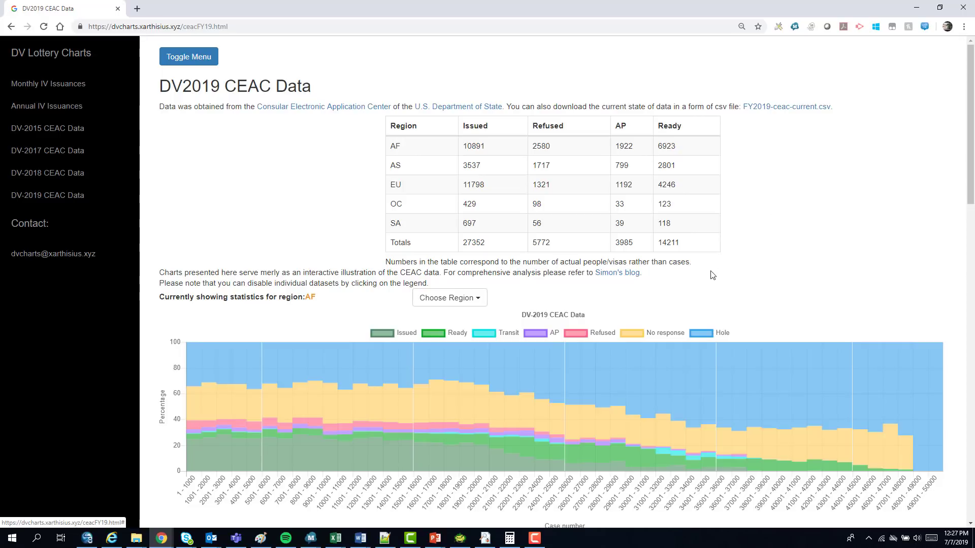
{"action": "mouse_move", "coordinate": [641, 447]}
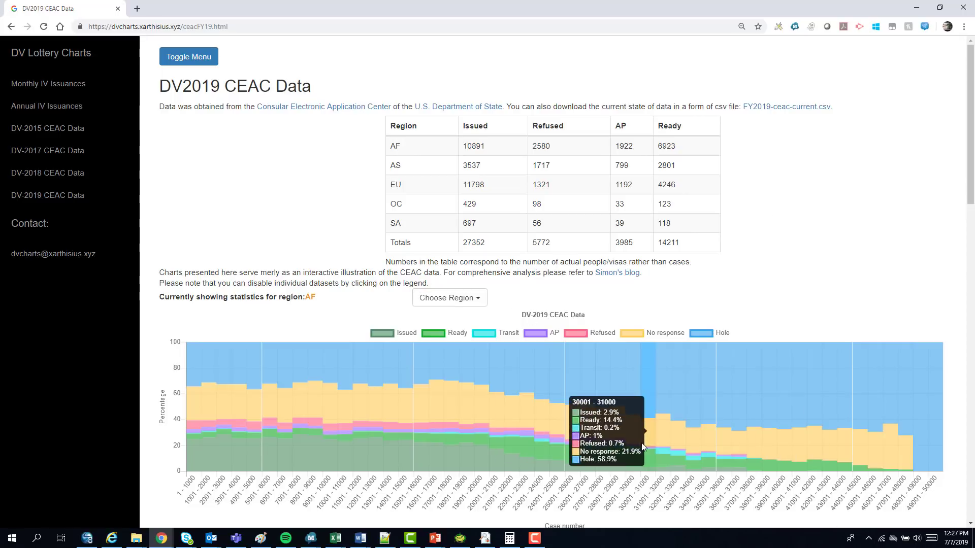
{"action": "mouse_move", "coordinate": [616, 422]}
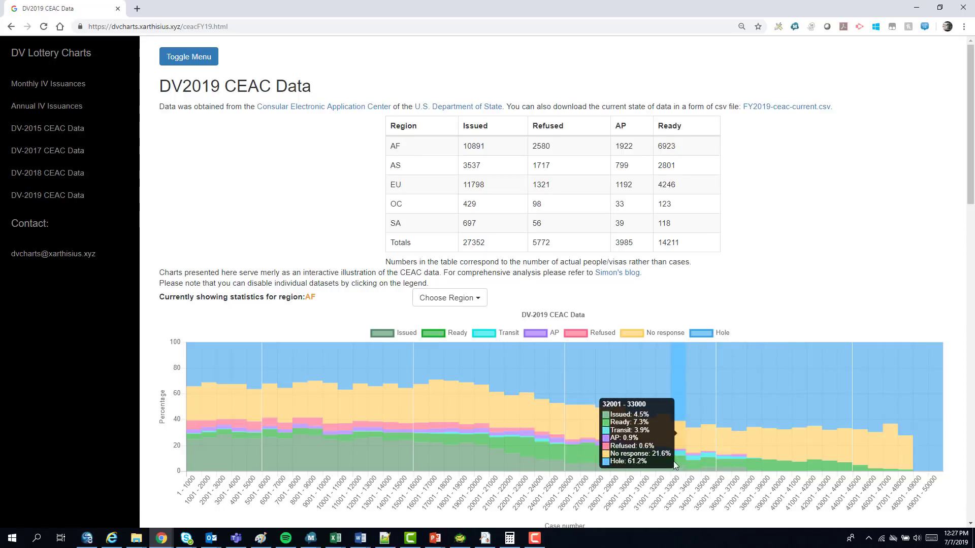
{"action": "mouse_move", "coordinate": [200, 428]}
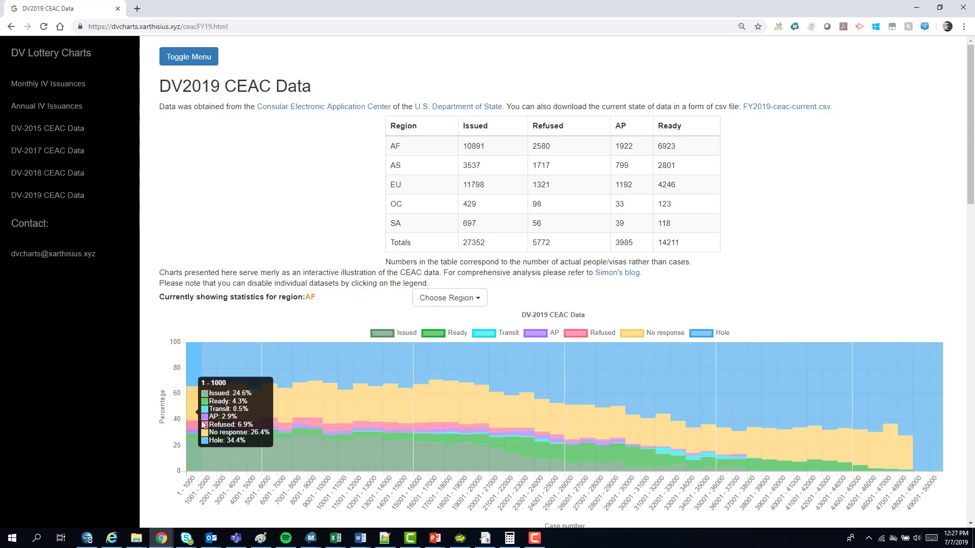
{"action": "mouse_move", "coordinate": [191, 408]}
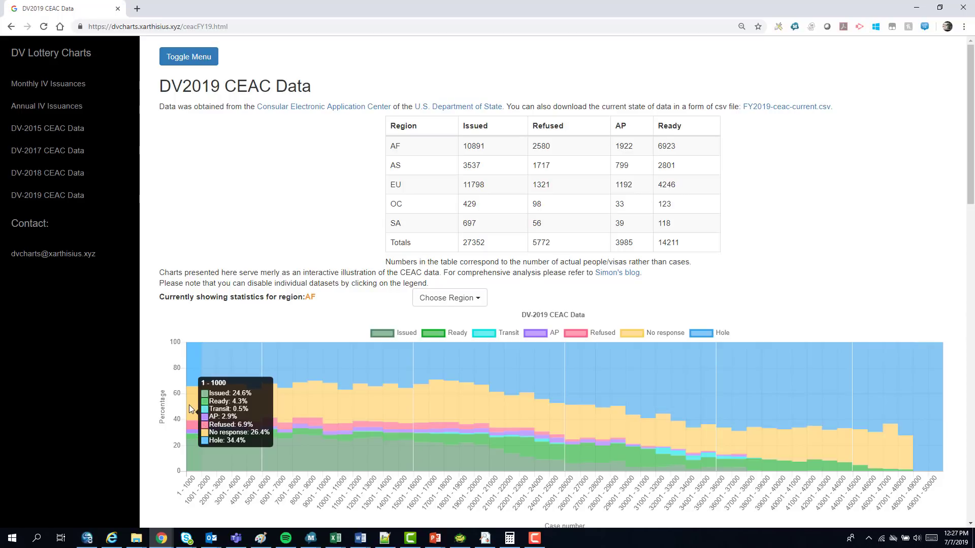
{"action": "mouse_move", "coordinate": [201, 457]}
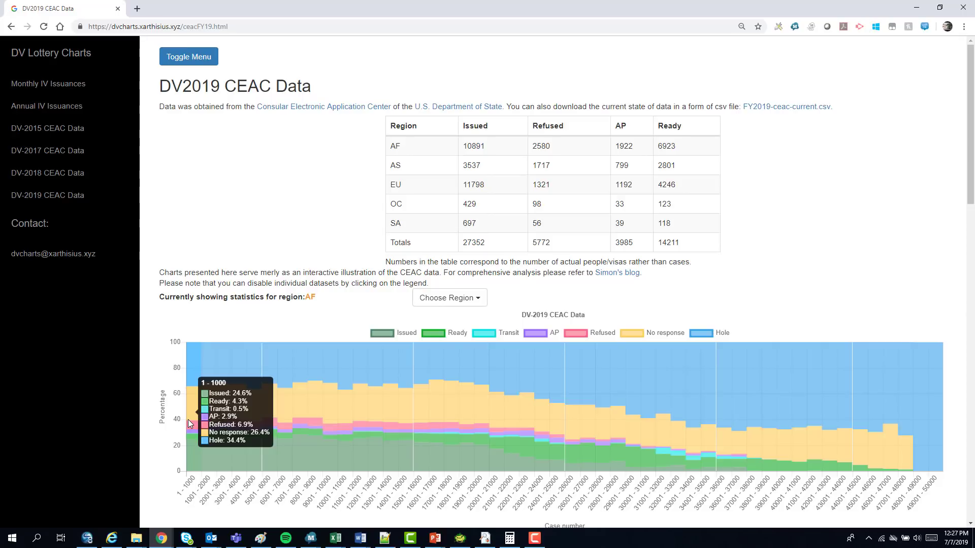
{"action": "mouse_move", "coordinate": [194, 421]}
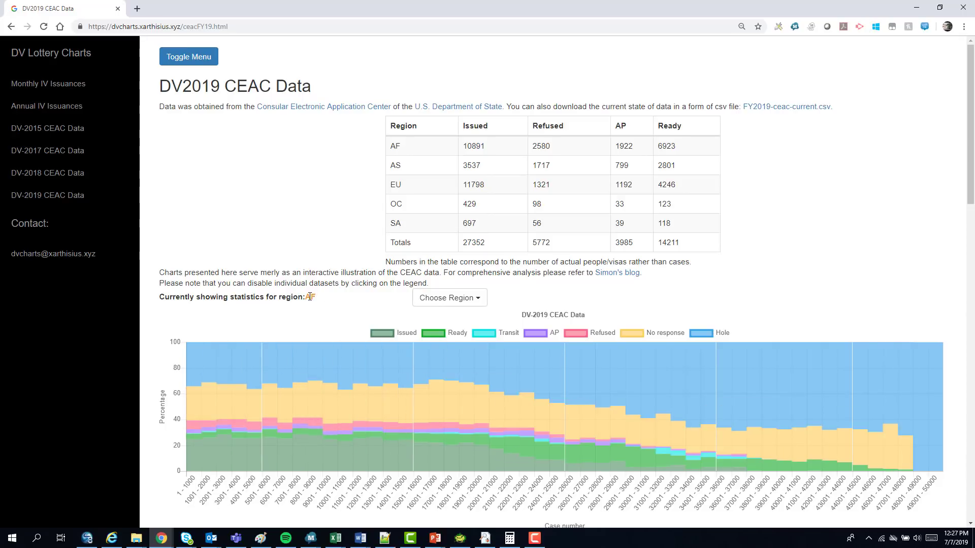
{"action": "mouse_move", "coordinate": [219, 373]}
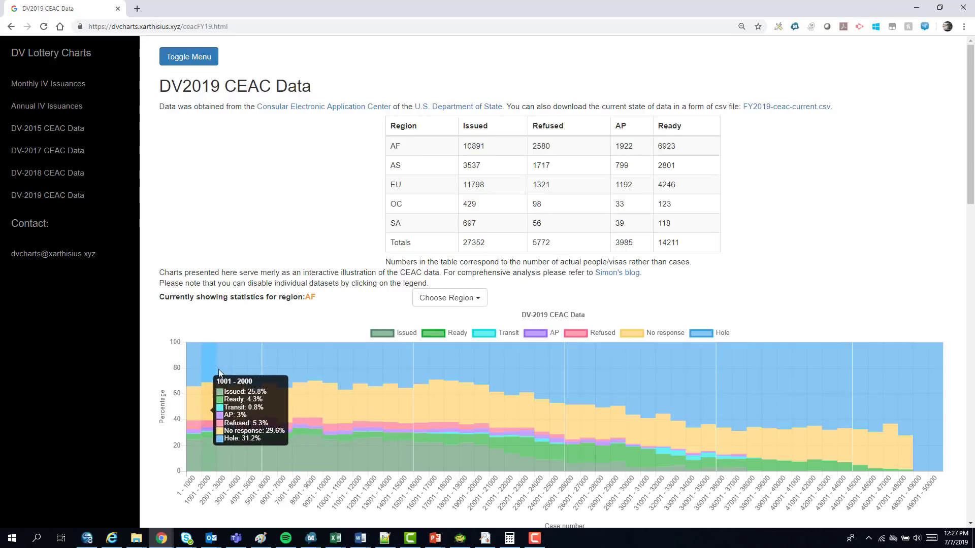
{"action": "mouse_move", "coordinate": [538, 361]}
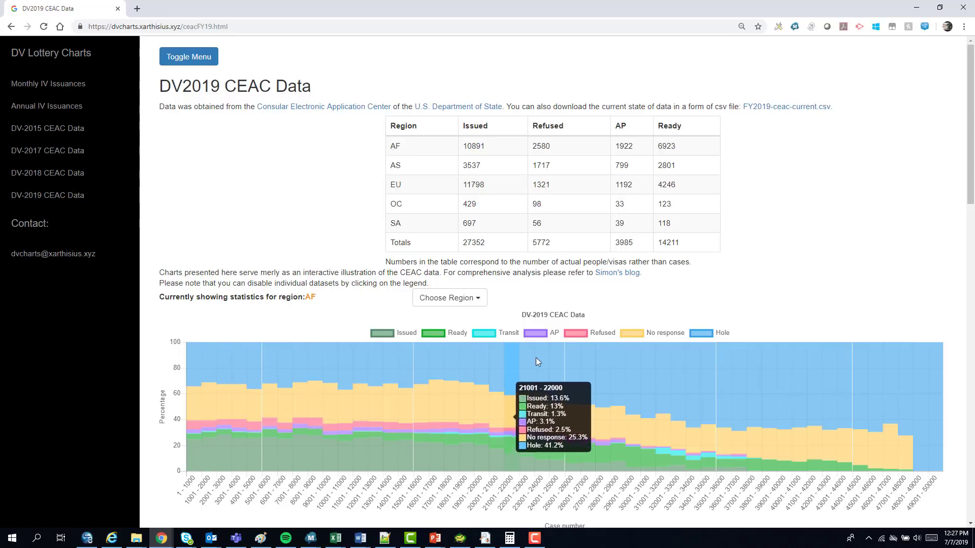
{"action": "mouse_move", "coordinate": [573, 359]}
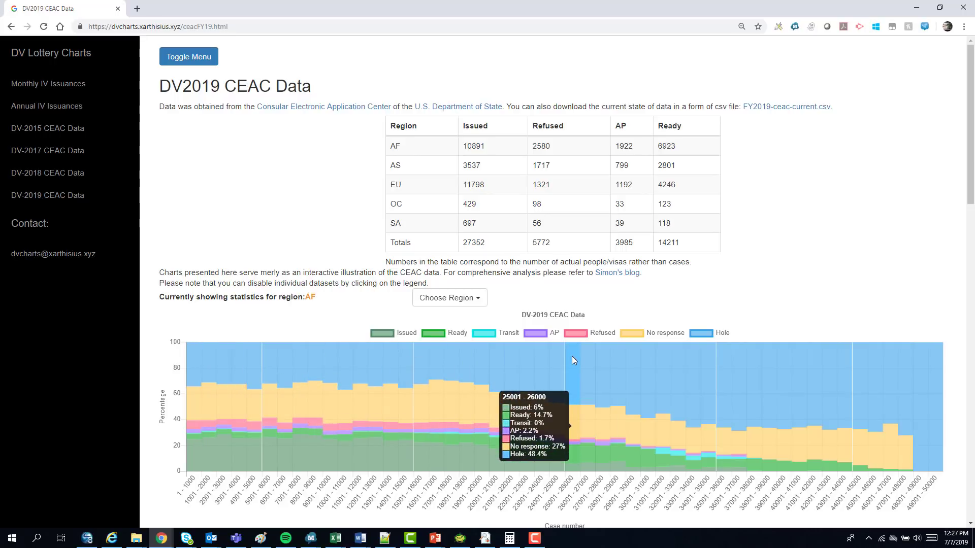
{"action": "mouse_move", "coordinate": [233, 355]}
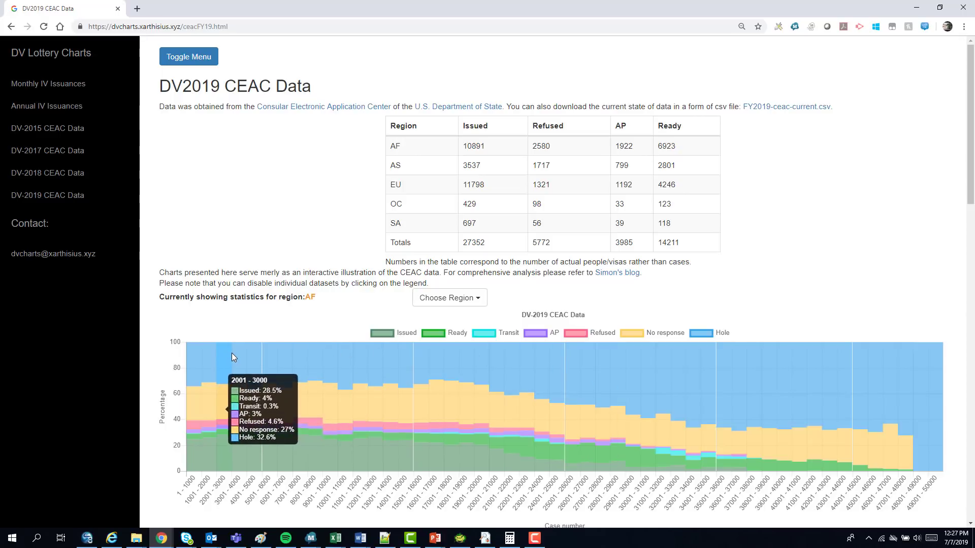
{"action": "mouse_move", "coordinate": [195, 395]}
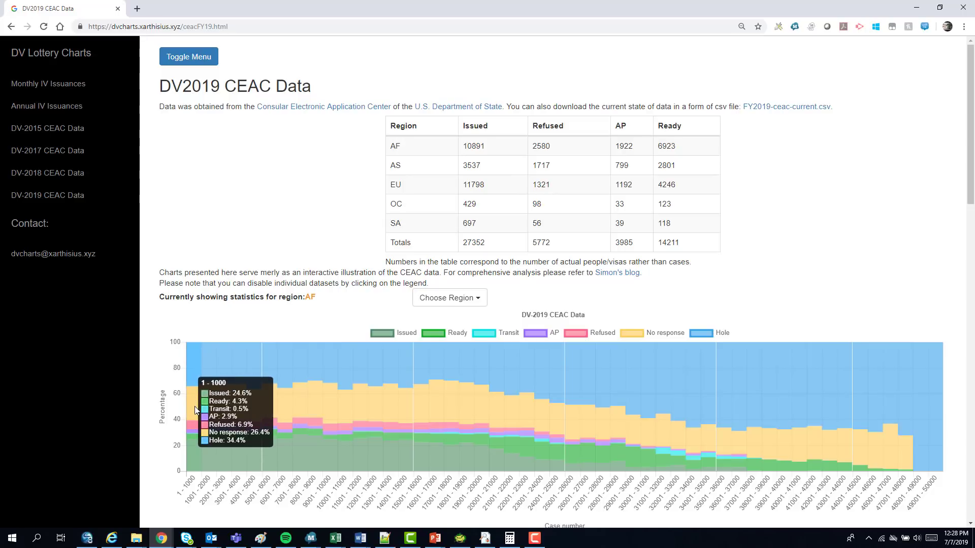
{"action": "mouse_move", "coordinate": [250, 411]}
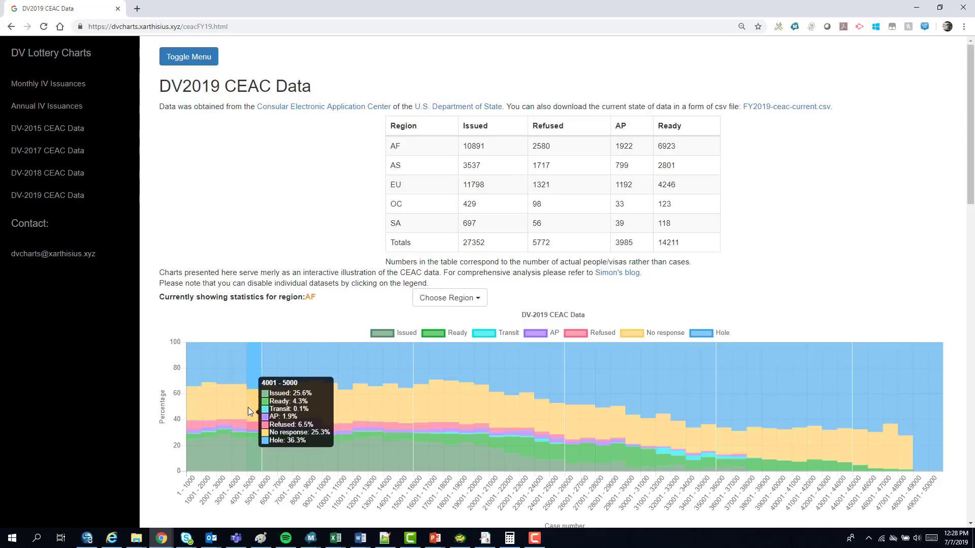
{"action": "mouse_move", "coordinate": [191, 447]}
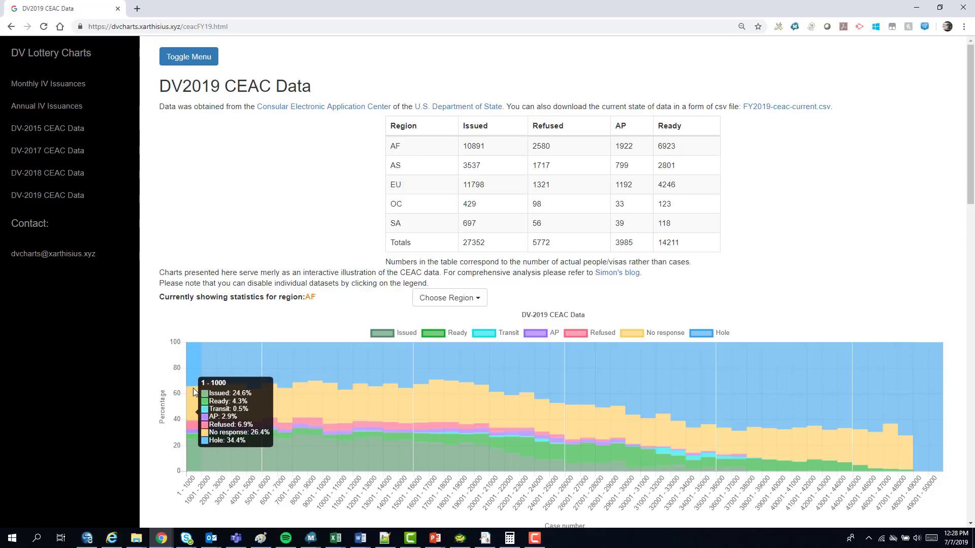
{"action": "mouse_move", "coordinate": [194, 446]}
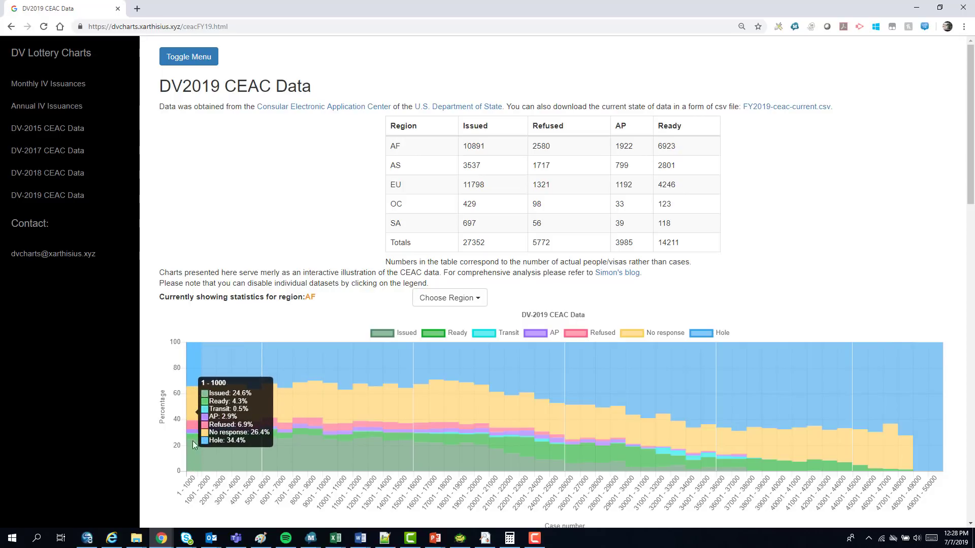
{"action": "mouse_move", "coordinate": [212, 463]}
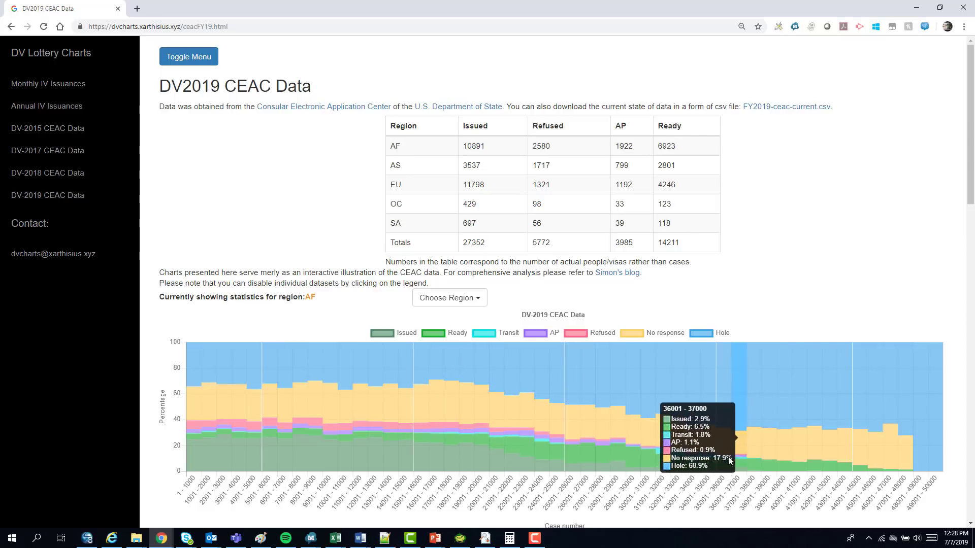
{"action": "mouse_move", "coordinate": [790, 430]}
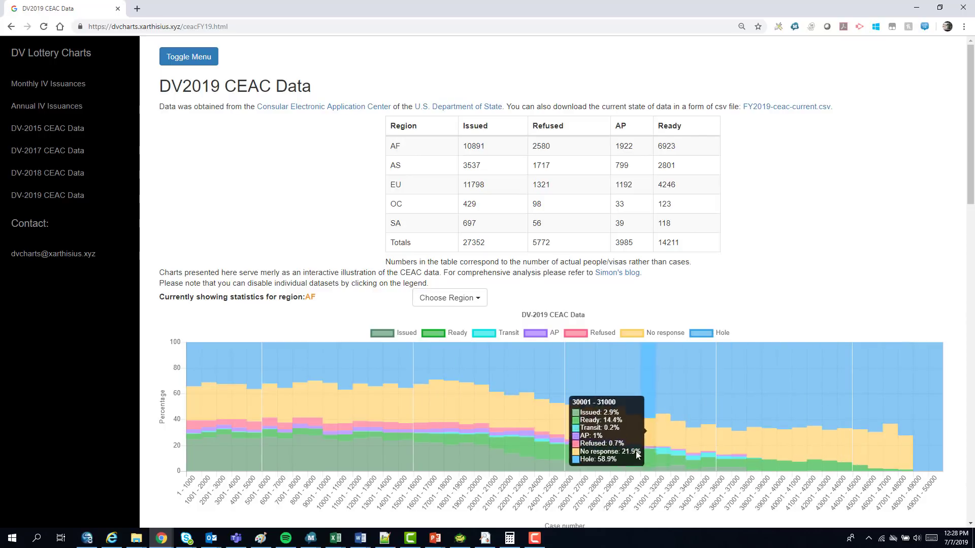
{"action": "mouse_move", "coordinate": [794, 464]}
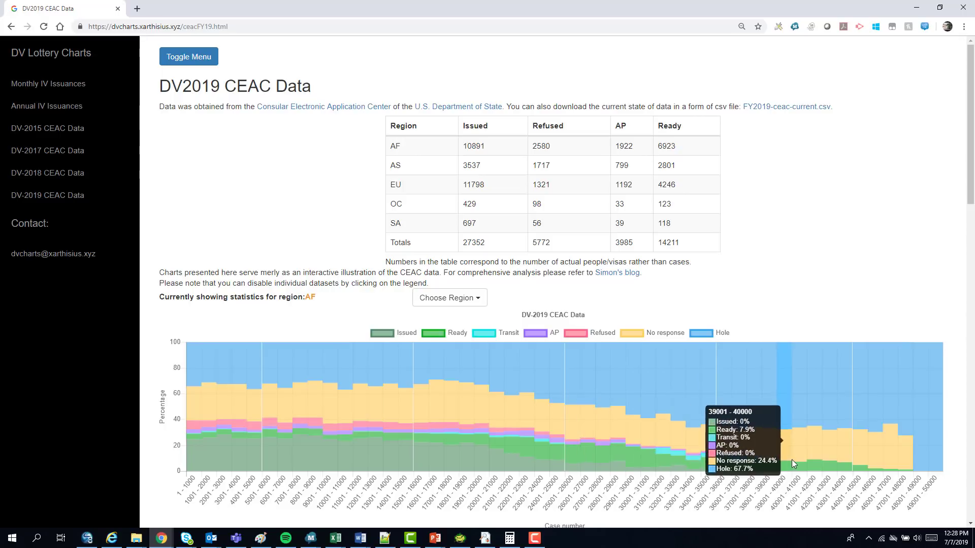
{"action": "mouse_move", "coordinate": [881, 461]}
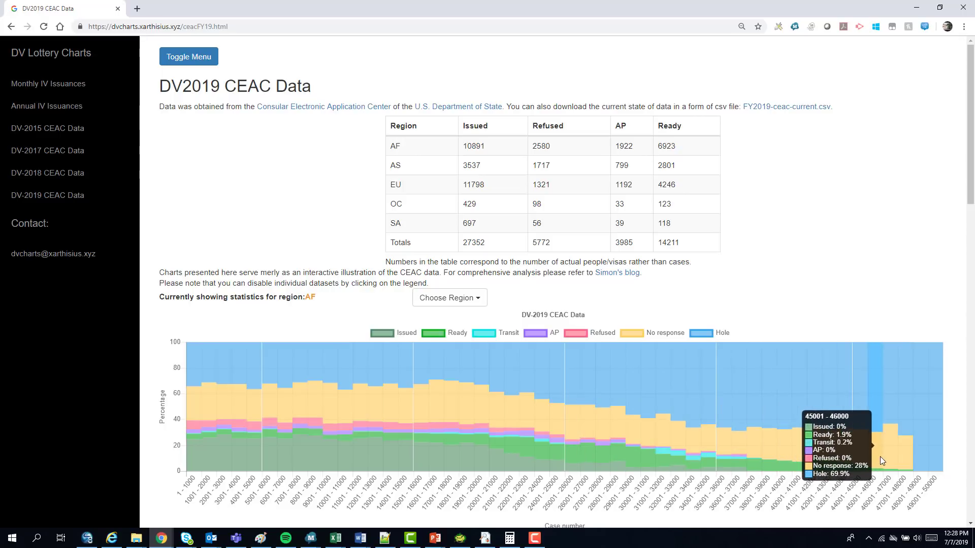
{"action": "mouse_move", "coordinate": [893, 475]}
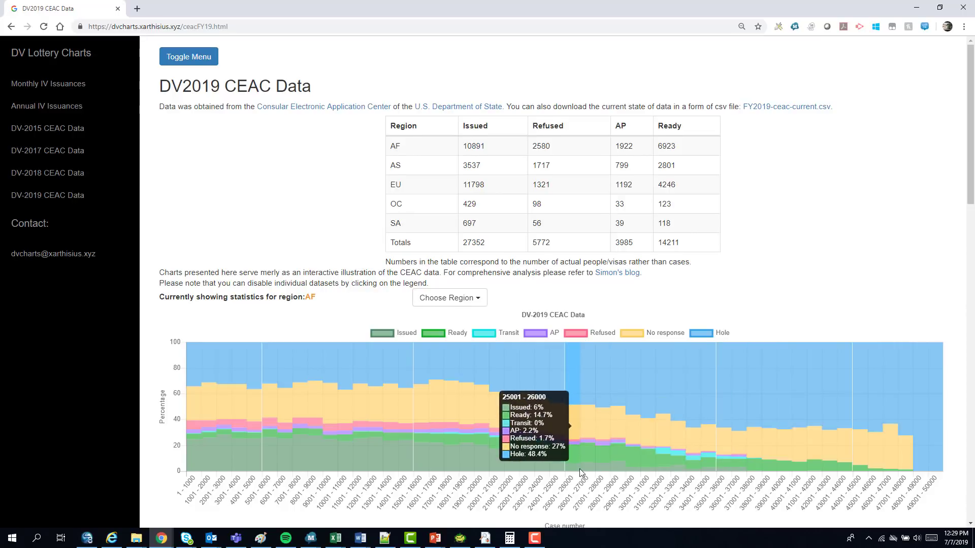
Scroll past the embassies chart to the raw CEAC data dumps and second notification letters
{"action": "scroll", "scroll_direction": "down", "scroll_amount": 3}
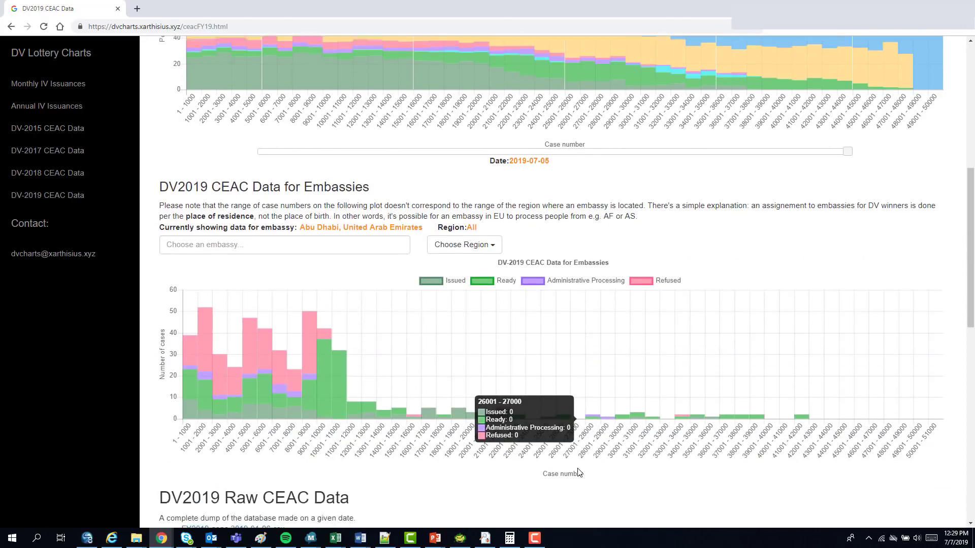
{"action": "scroll", "scroll_direction": "down", "scroll_amount": 3}
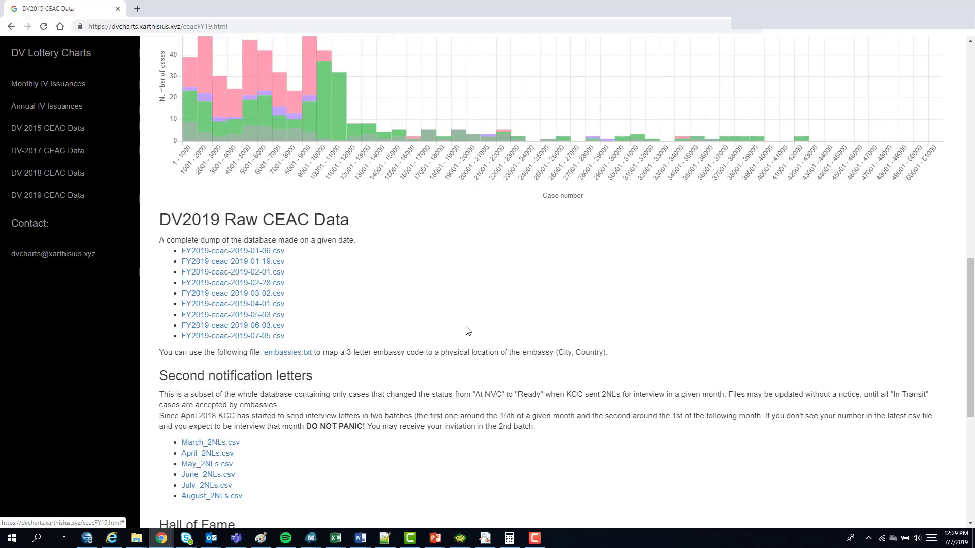
{"action": "mouse_move", "coordinate": [228, 439]}
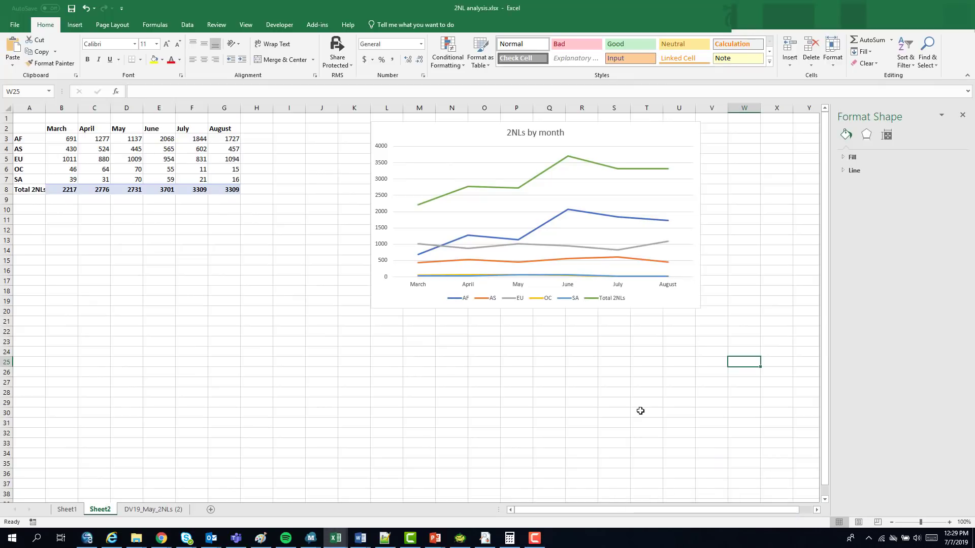
{"action": "mouse_move", "coordinate": [239, 215]}
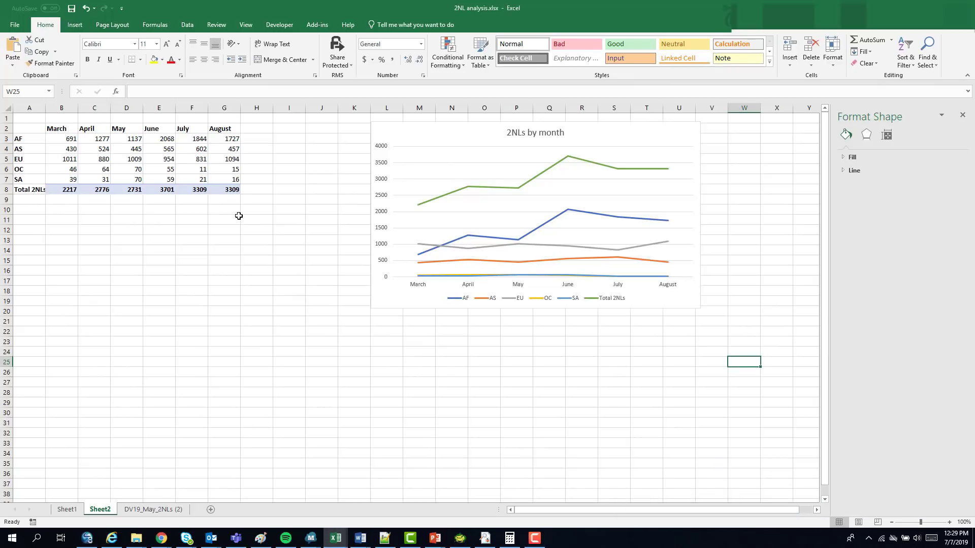
{"action": "mouse_move", "coordinate": [190, 203]}
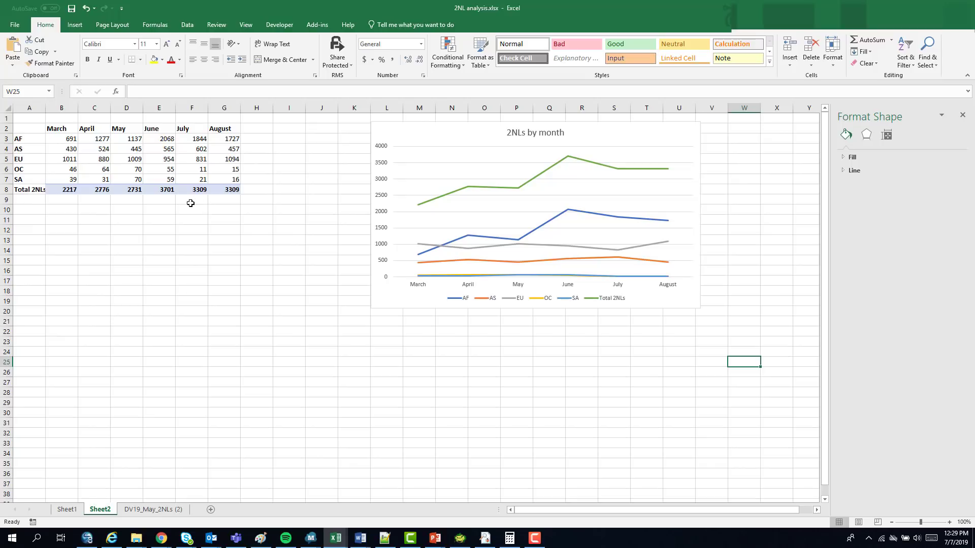
{"action": "mouse_move", "coordinate": [123, 194]}
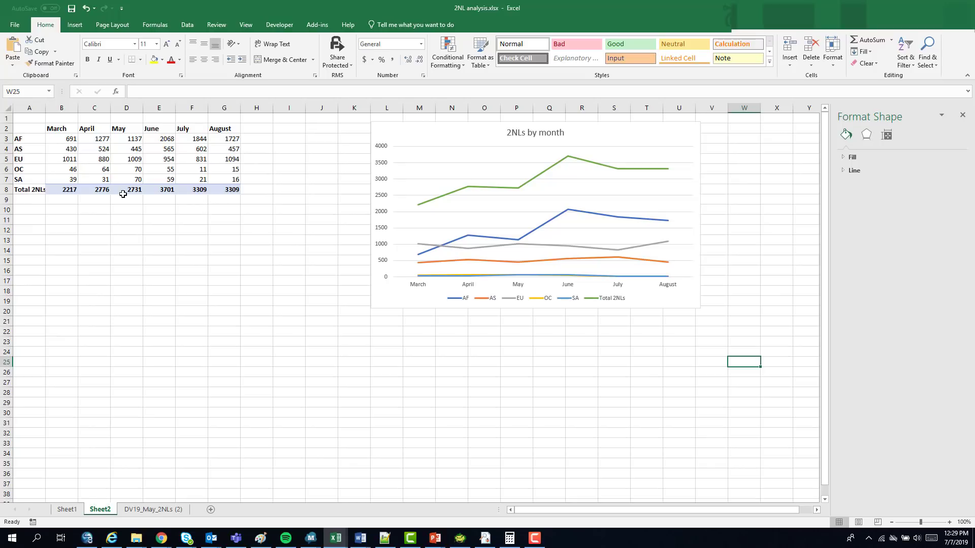
{"action": "mouse_move", "coordinate": [61, 174]}
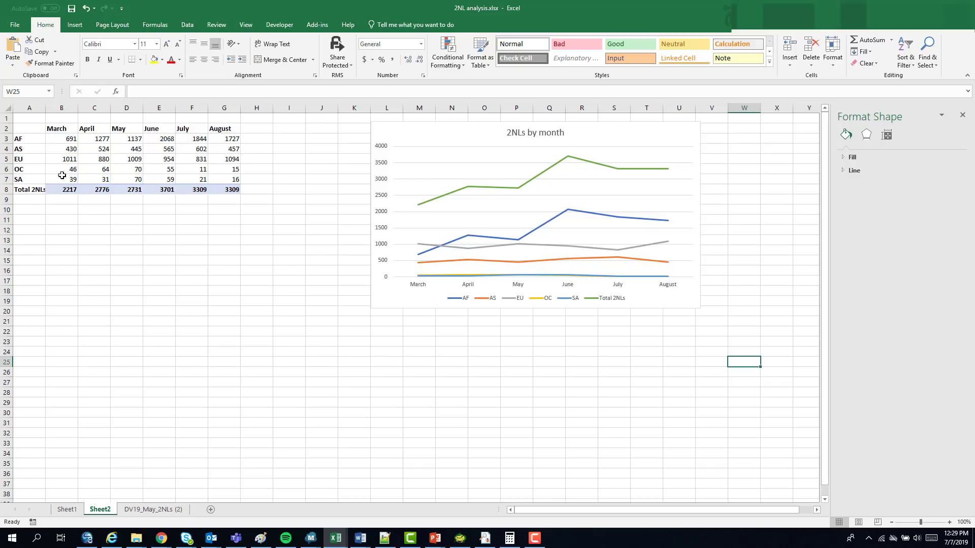
{"action": "left_click", "coordinate": [61, 189]}
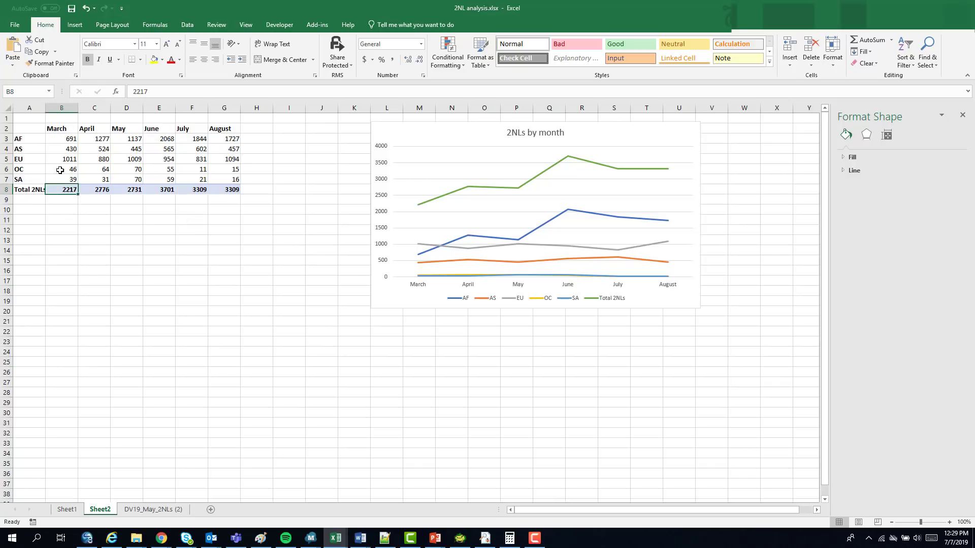
{"action": "mouse_move", "coordinate": [61, 178]}
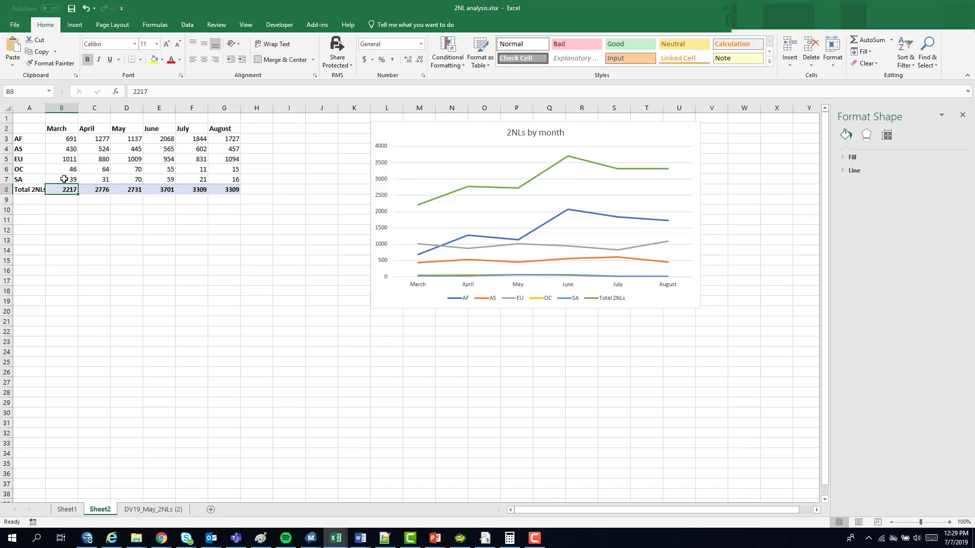
{"action": "mouse_move", "coordinate": [104, 194]}
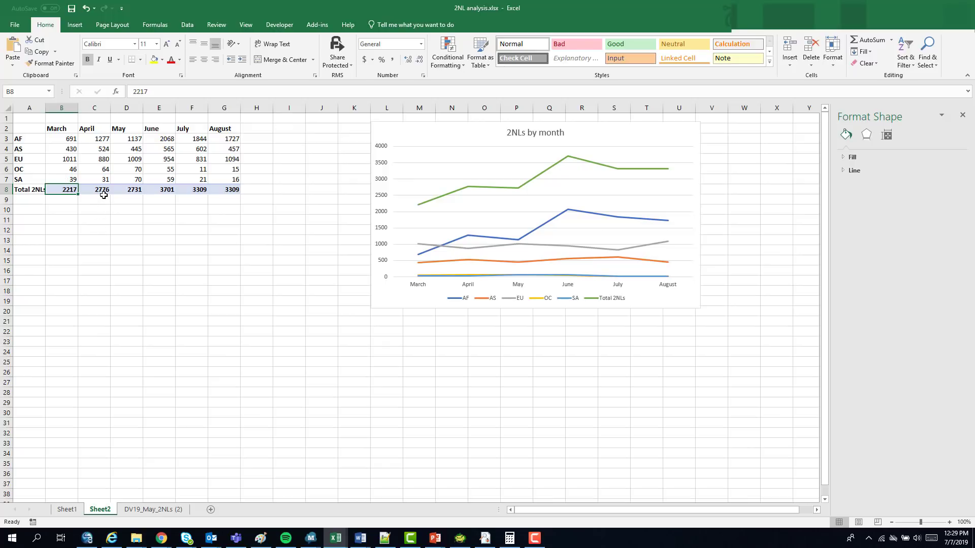
{"action": "mouse_move", "coordinate": [99, 196]}
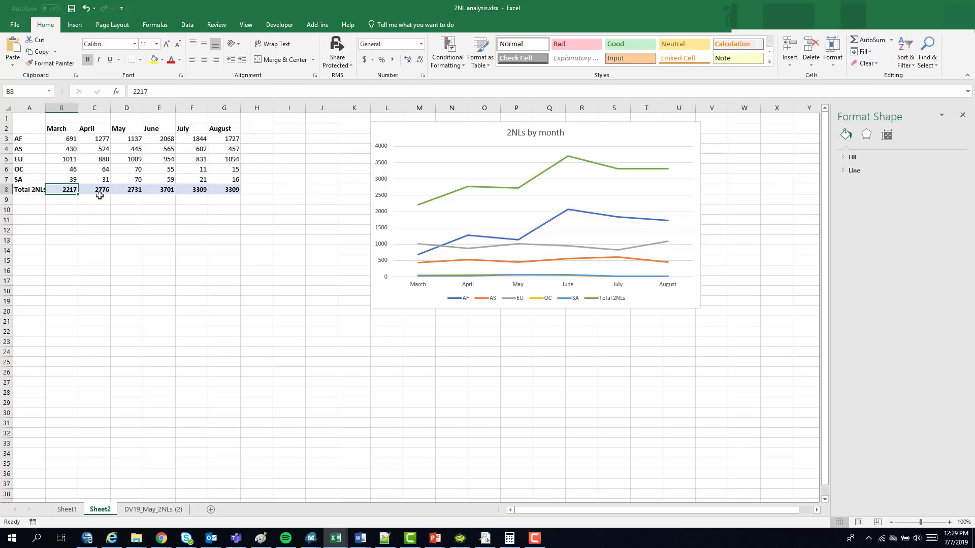
{"action": "mouse_move", "coordinate": [127, 183]}
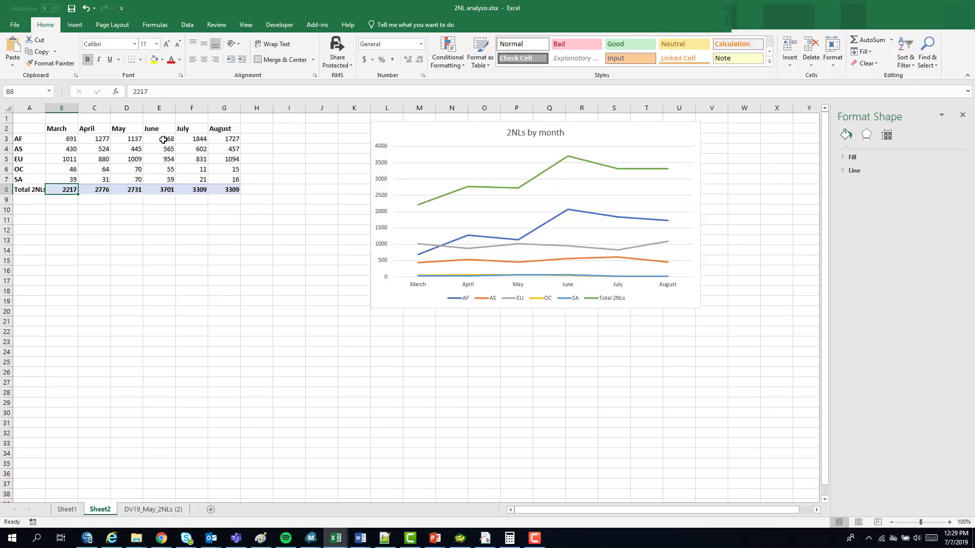
{"action": "left_click", "coordinate": [158, 138]}
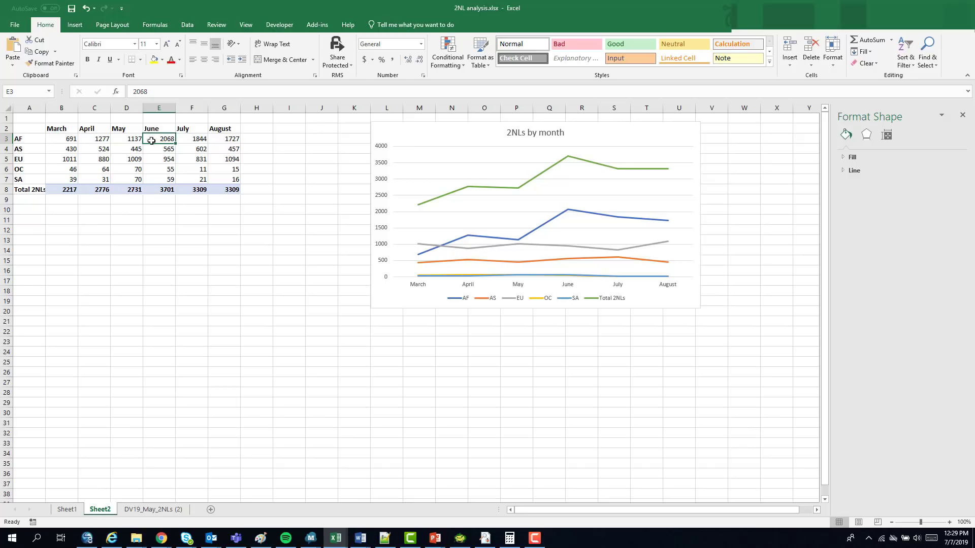
{"action": "left_click", "coordinate": [158, 189]}
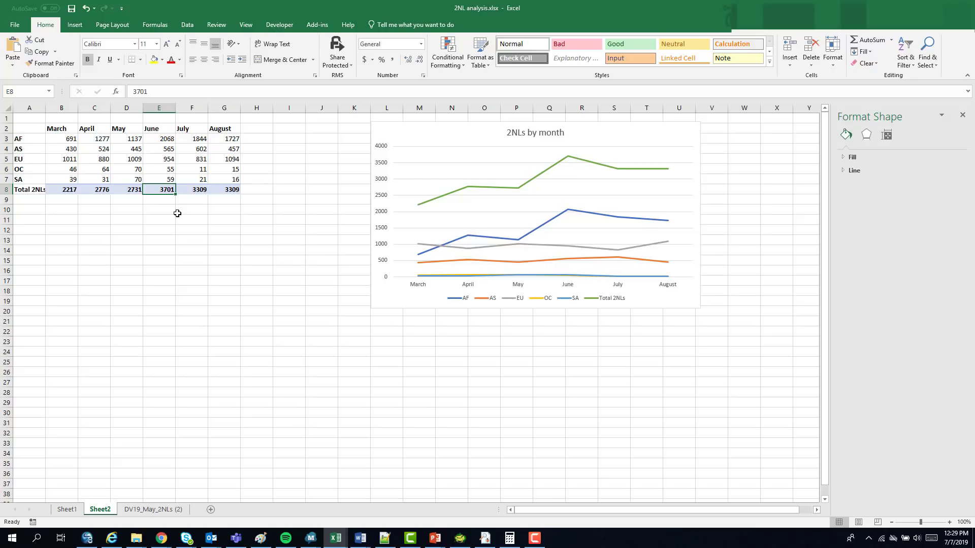
{"action": "mouse_move", "coordinate": [155, 195]}
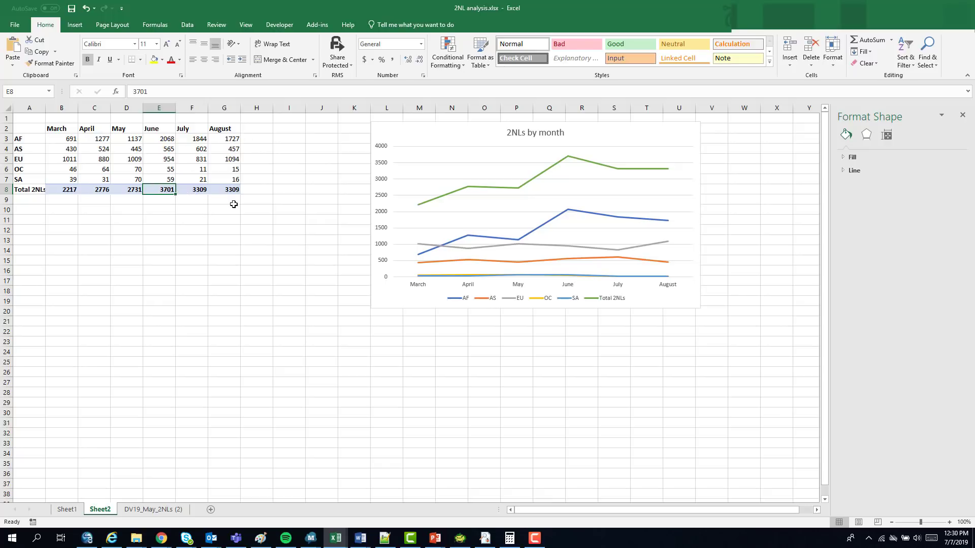
{"action": "mouse_move", "coordinate": [219, 197]}
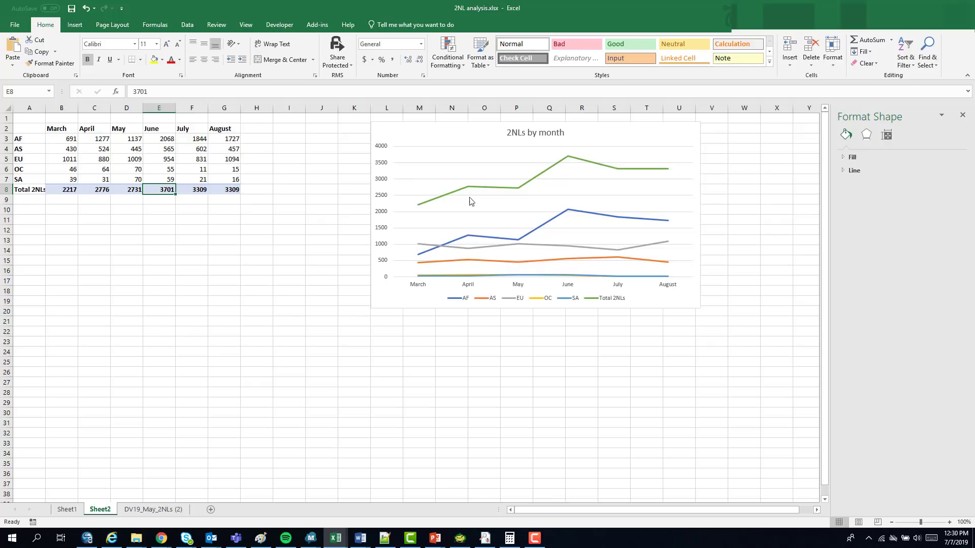
{"action": "mouse_move", "coordinate": [590, 219]}
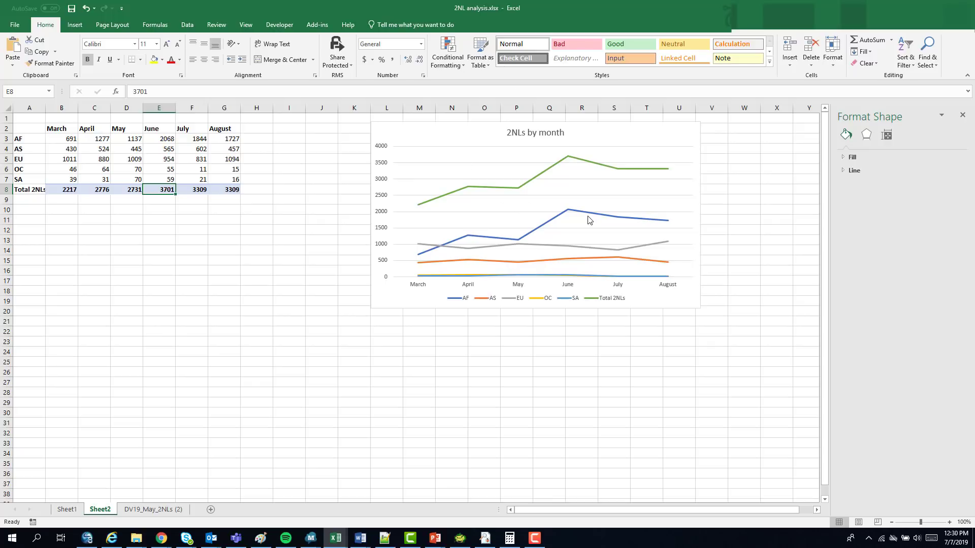
{"action": "mouse_move", "coordinate": [162, 538]}
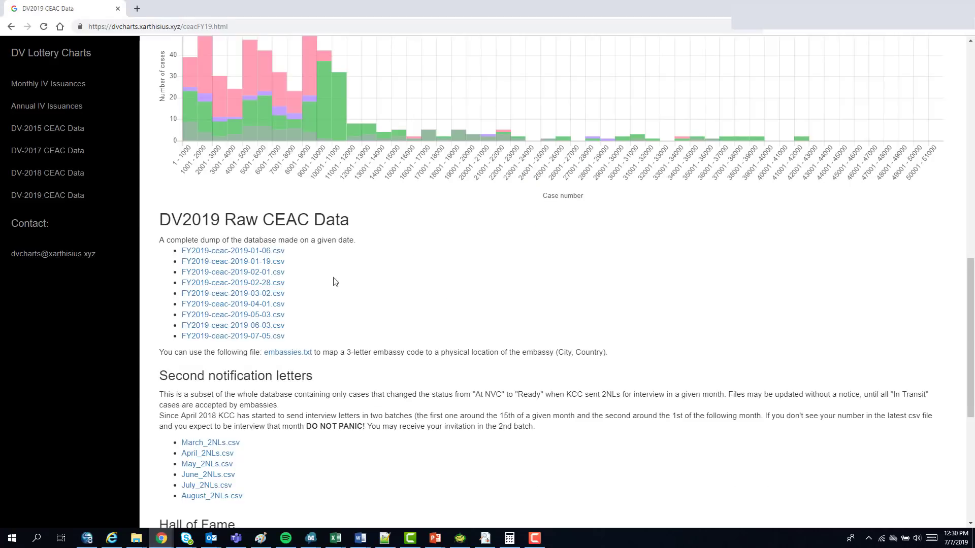
Scroll to show the region table with the AF percentage chart and its date slider
{"action": "scroll", "scroll_direction": "up", "scroll_amount": 3}
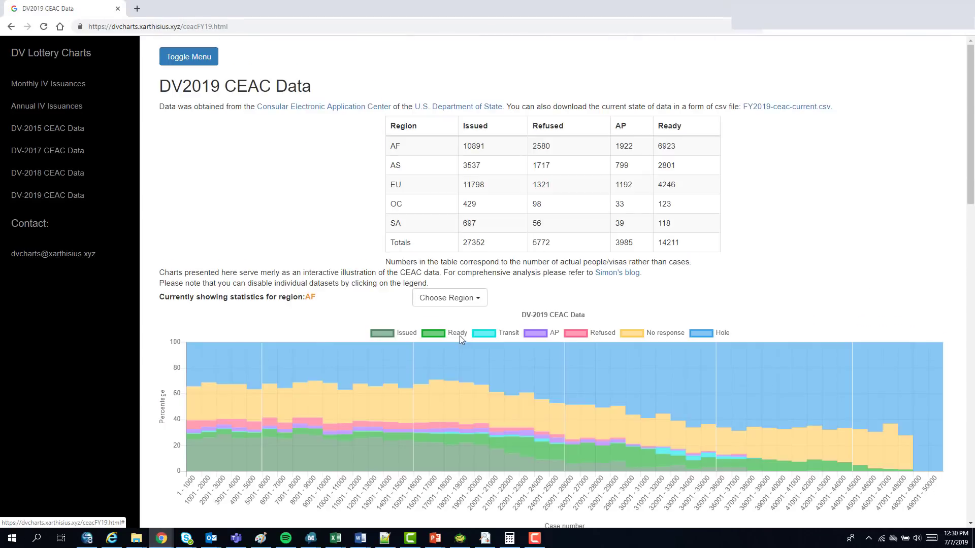
{"action": "mouse_move", "coordinate": [517, 297]}
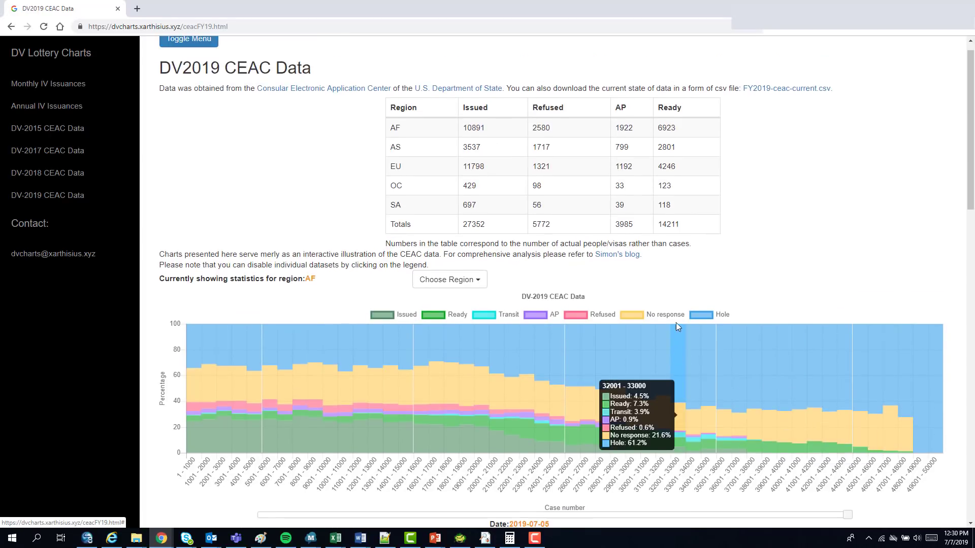
{"action": "scroll", "scroll_direction": "down", "scroll_amount": 3}
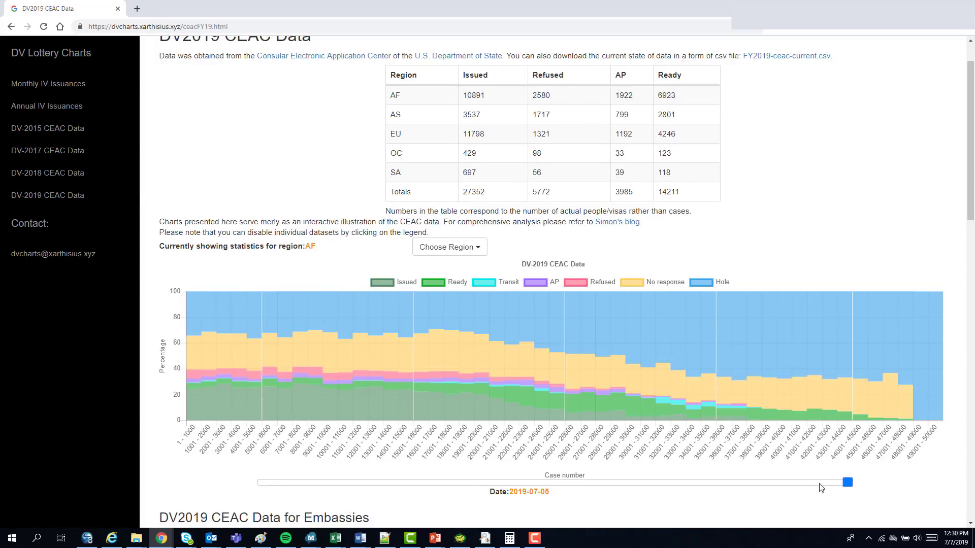
Compare the date slider between 2019-06-03 and 2019-07-05, ending on 2019-06-03 with 21825 issued
{"action": "left_click_drag", "start_coordinate": [847, 482], "coordinate": [773, 482]}
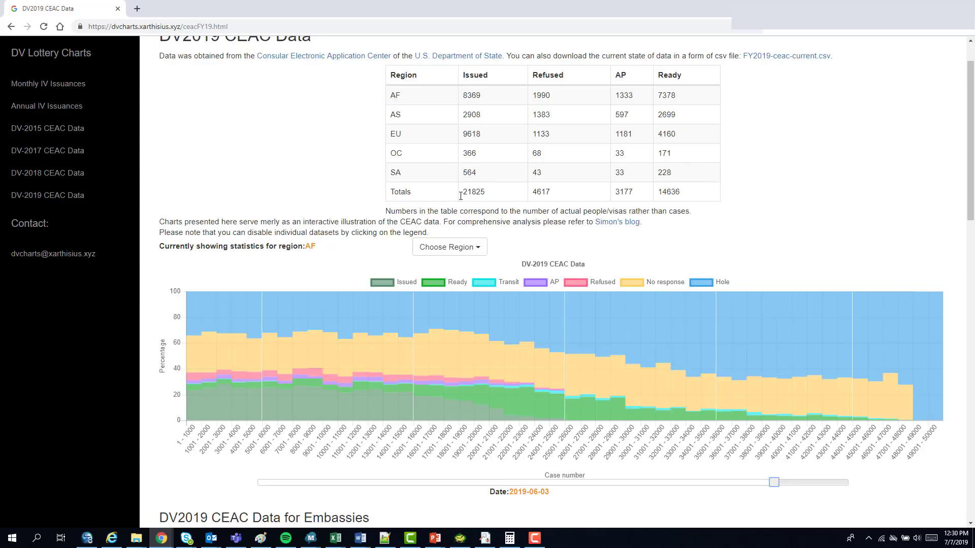
{"action": "mouse_move", "coordinate": [458, 199]}
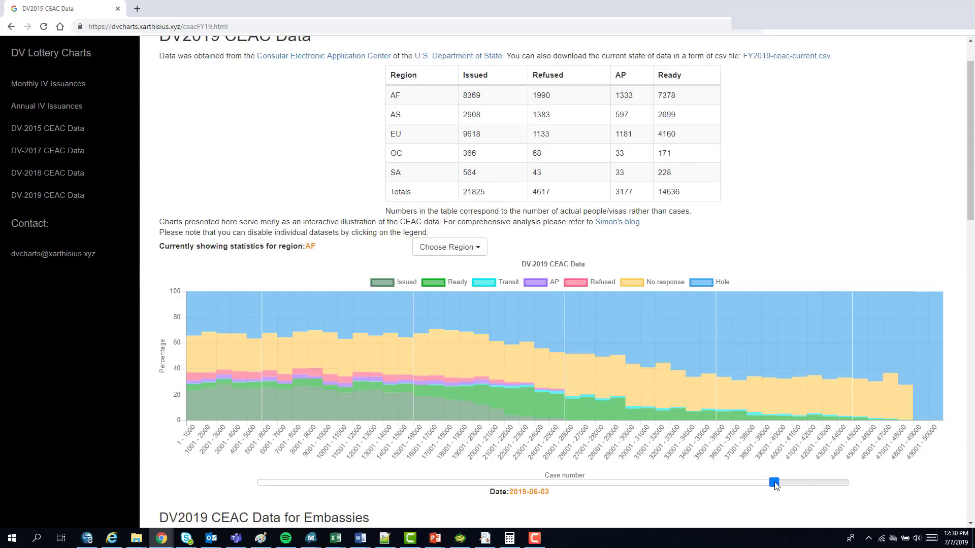
{"action": "left_click_drag", "start_coordinate": [775, 483], "coordinate": [846, 482]}
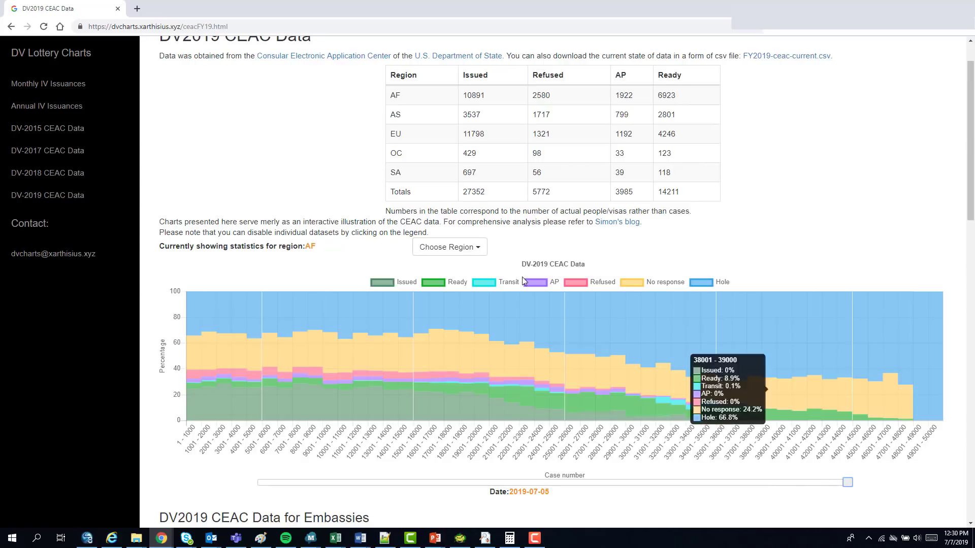
{"action": "mouse_move", "coordinate": [705, 331]}
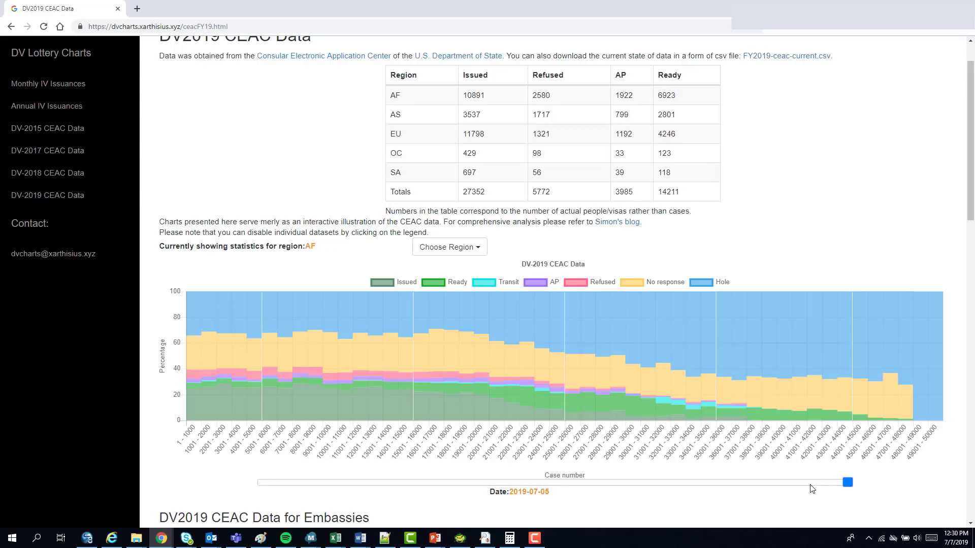
{"action": "left_click_drag", "start_coordinate": [847, 481], "coordinate": [773, 483]}
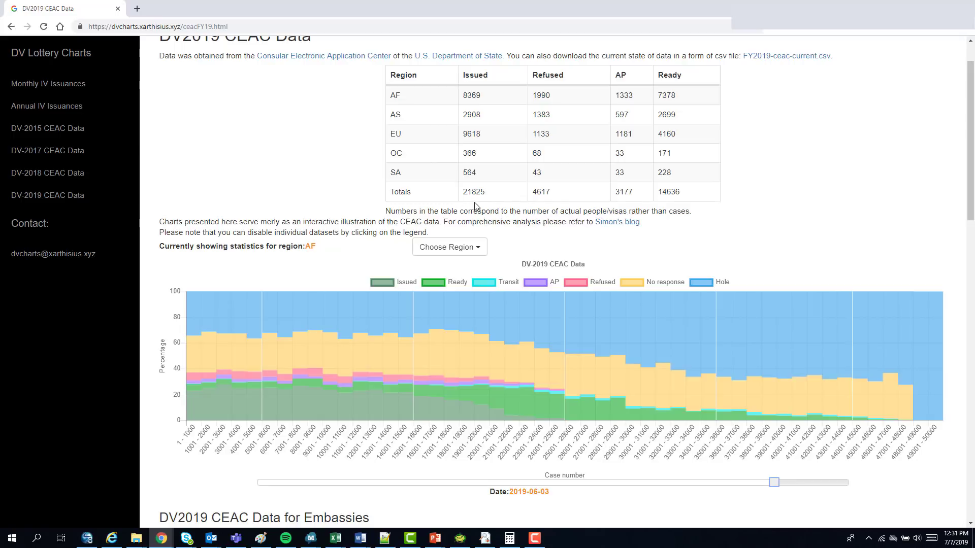
{"action": "mouse_move", "coordinate": [469, 202]}
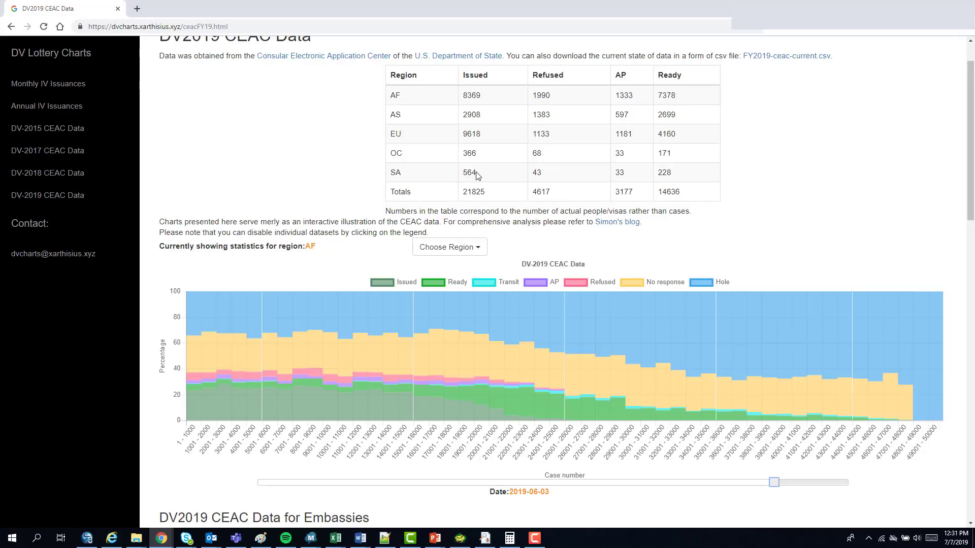
{"action": "mouse_move", "coordinate": [593, 201]}
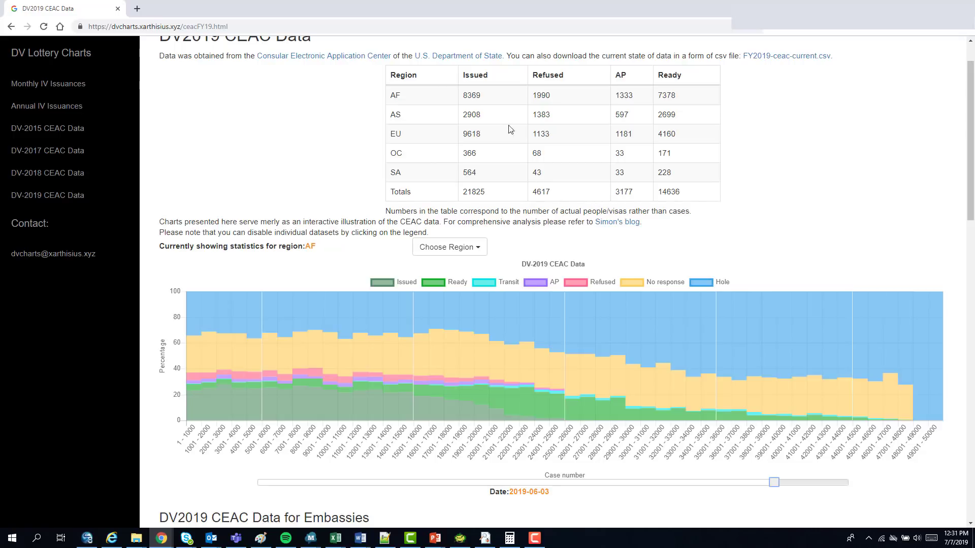
{"action": "mouse_move", "coordinate": [484, 201]}
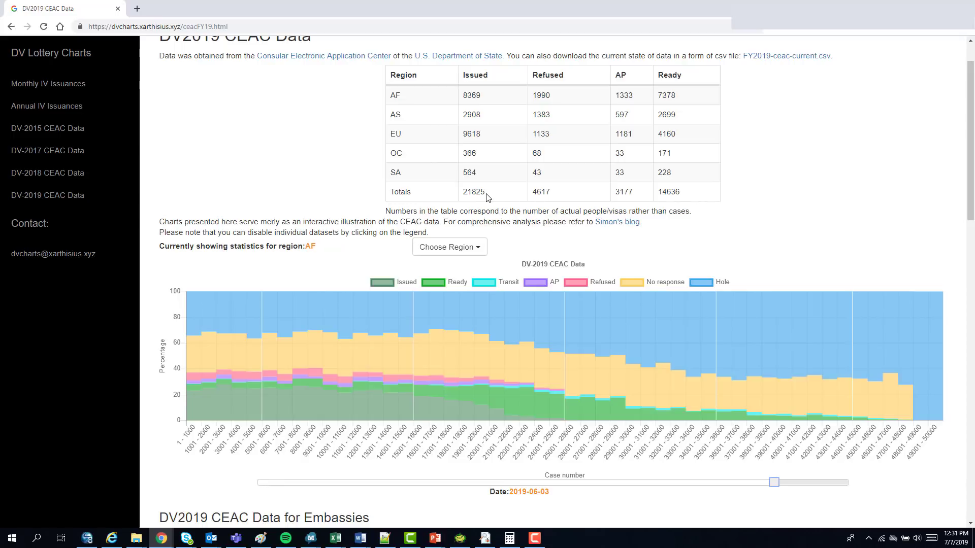
{"action": "mouse_move", "coordinate": [465, 144]}
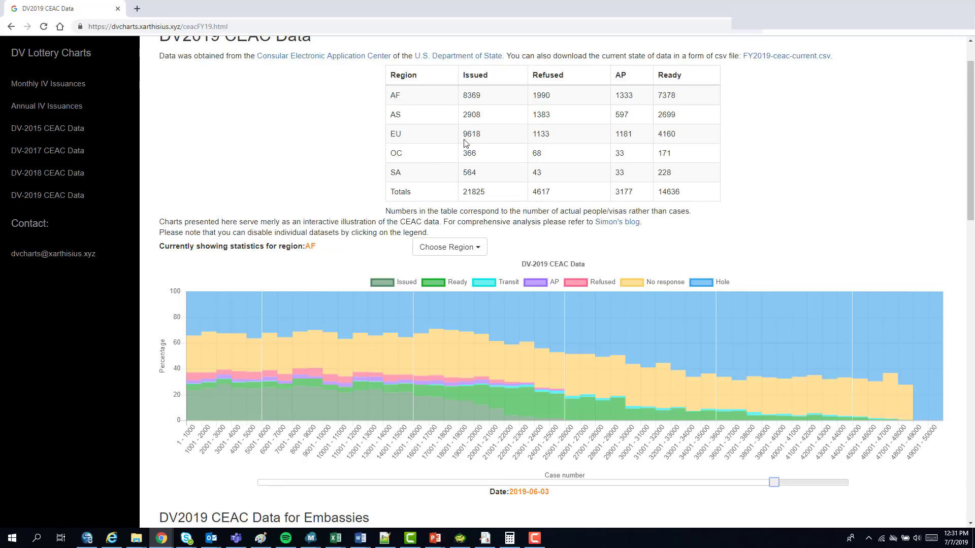
{"action": "mouse_move", "coordinate": [593, 272]}
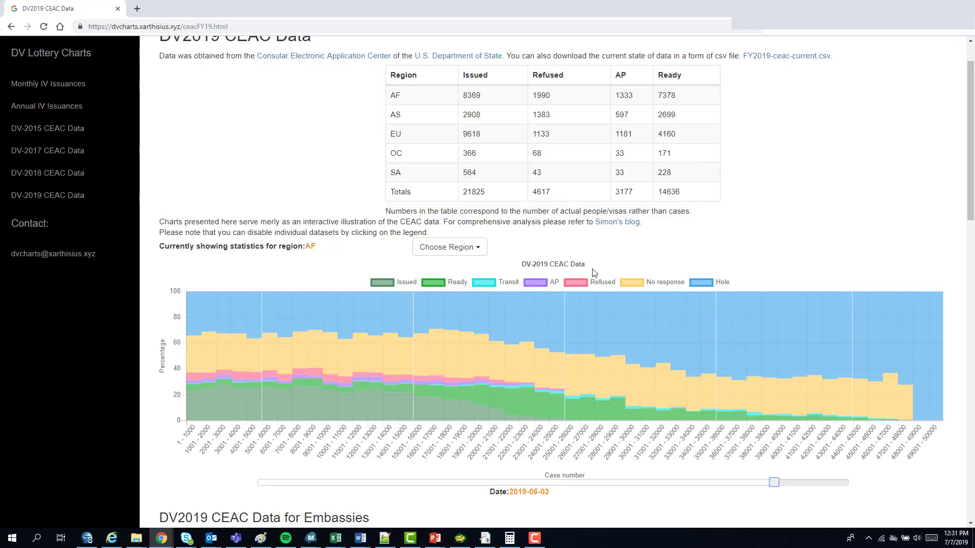
Move the date slider back to 2019-07-05, showing 27352 issued in total
{"action": "left_click_drag", "start_coordinate": [774, 481], "coordinate": [847, 481]}
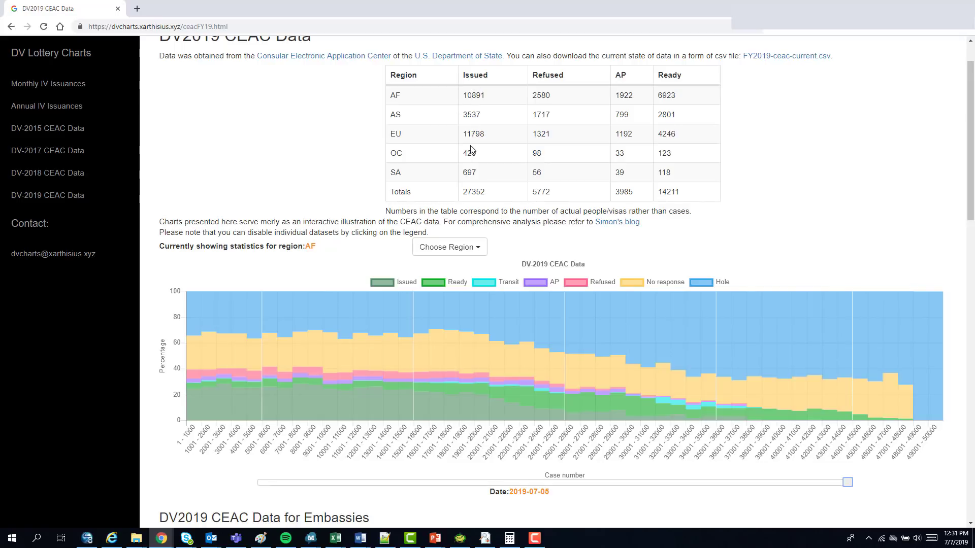
{"action": "mouse_move", "coordinate": [507, 100]}
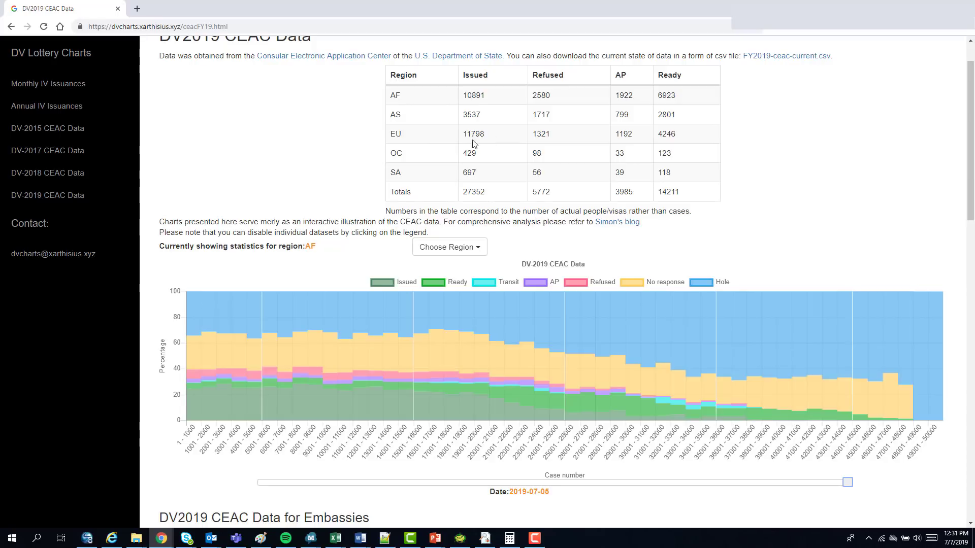
{"action": "mouse_move", "coordinate": [474, 129]}
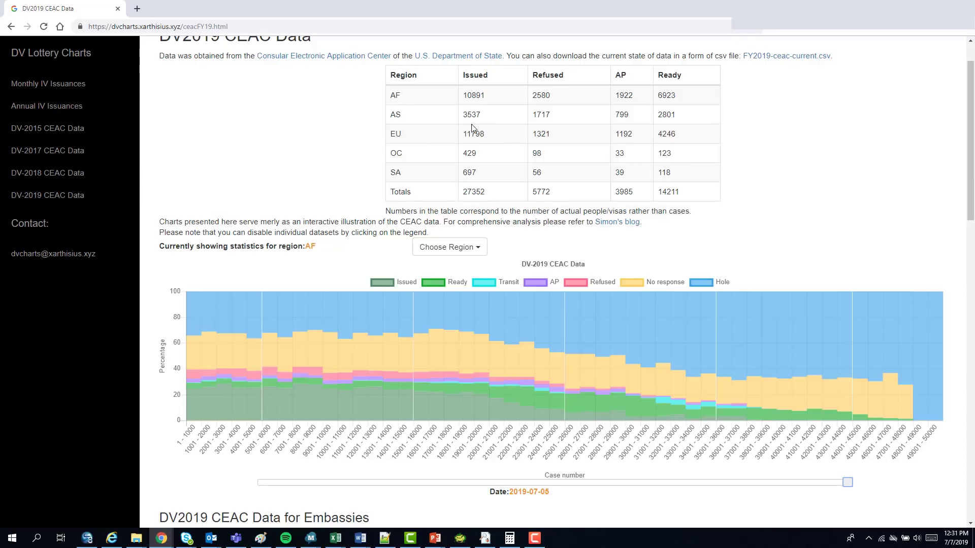
{"action": "mouse_move", "coordinate": [469, 114]}
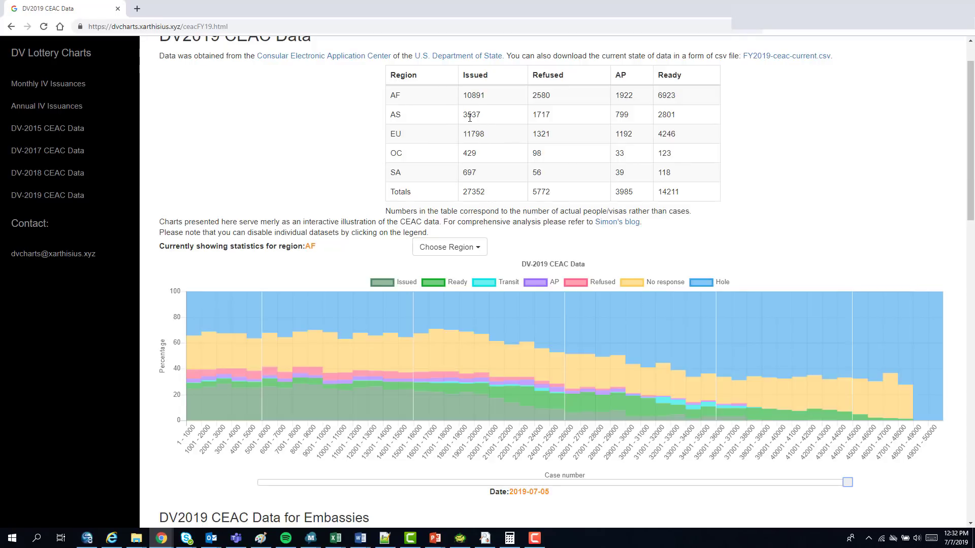
{"action": "mouse_move", "coordinate": [461, 168]}
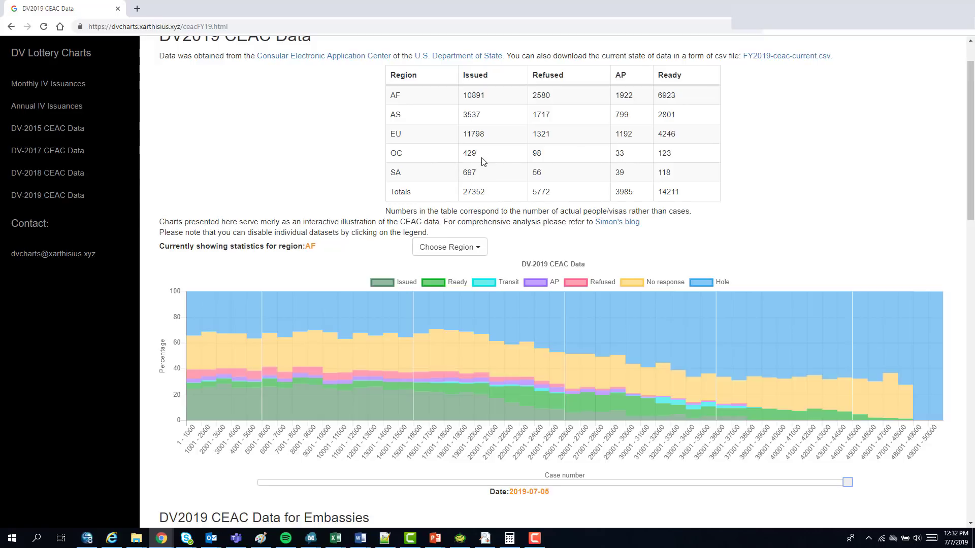
{"action": "mouse_move", "coordinate": [487, 185]}
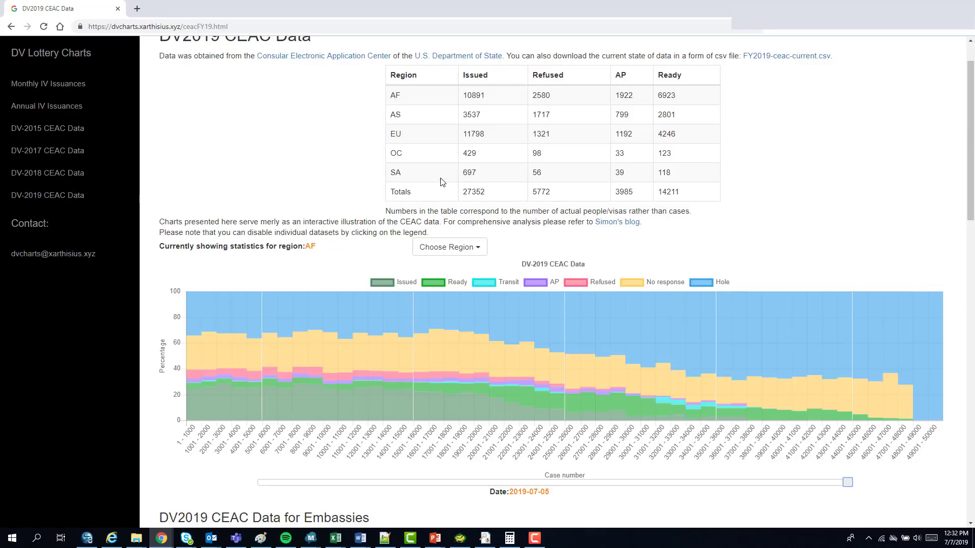
{"action": "mouse_move", "coordinate": [472, 181]}
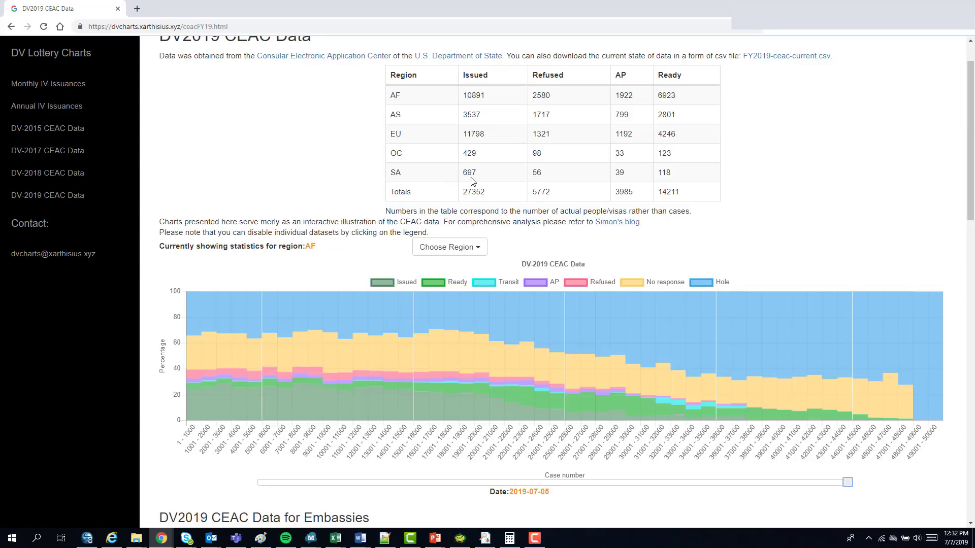
{"action": "mouse_move", "coordinate": [445, 120]}
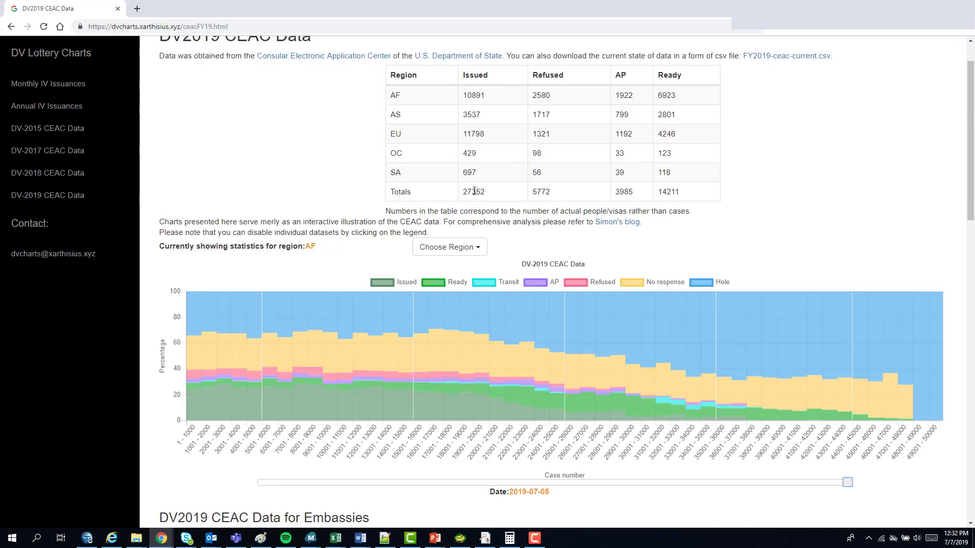
{"action": "mouse_move", "coordinate": [473, 204]}
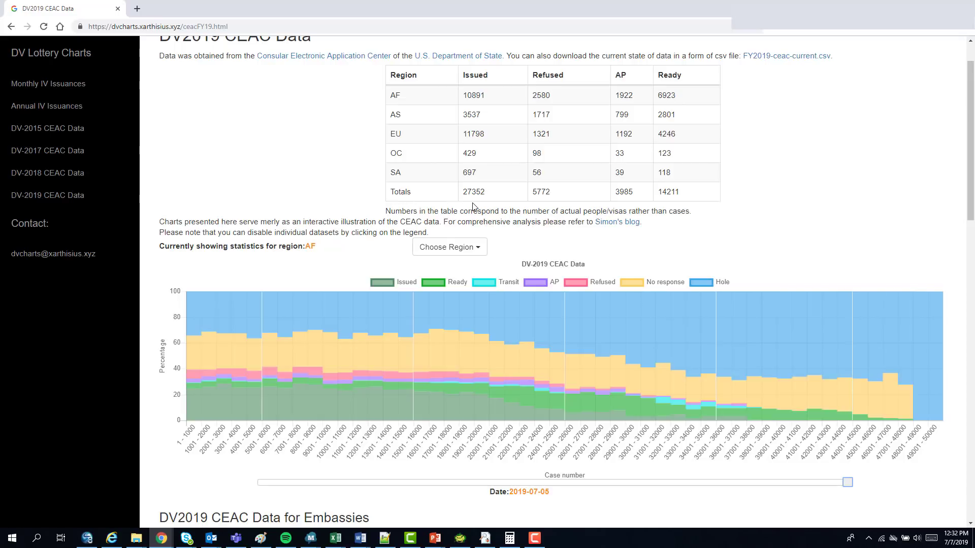
{"action": "mouse_move", "coordinate": [485, 207]}
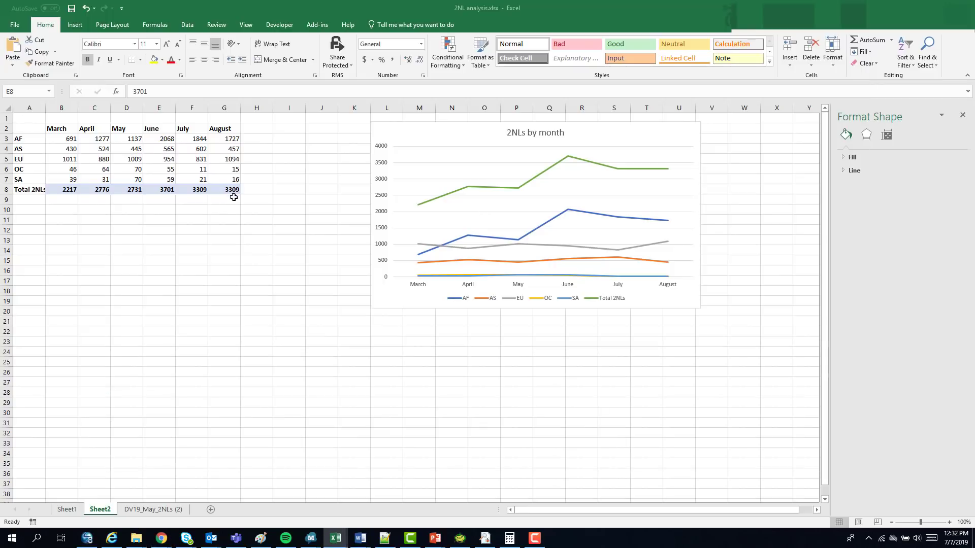
Back in Excel's 2NLs by month sheet, inspect the EU value for August without editing
{"action": "left_click", "coordinate": [191, 169]}
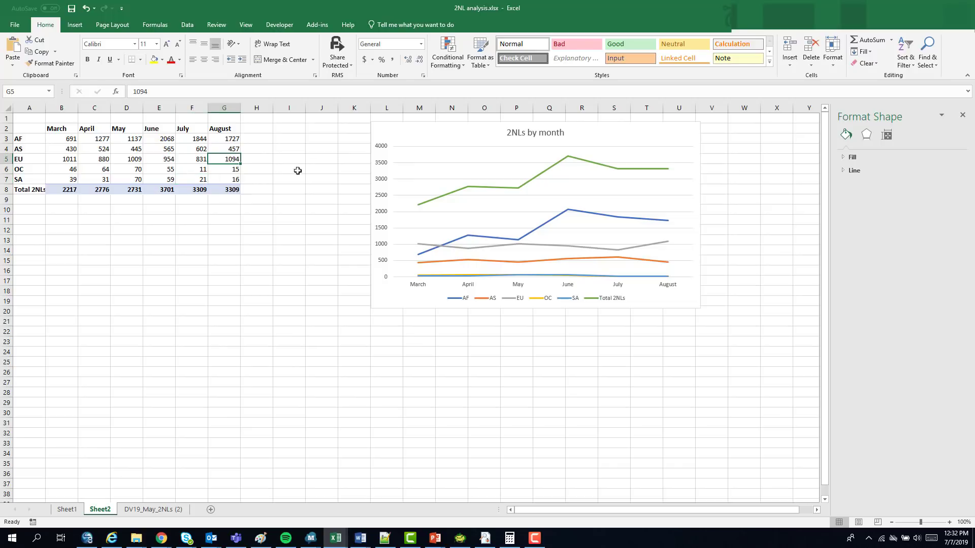
{"action": "left_click", "coordinate": [288, 189]}
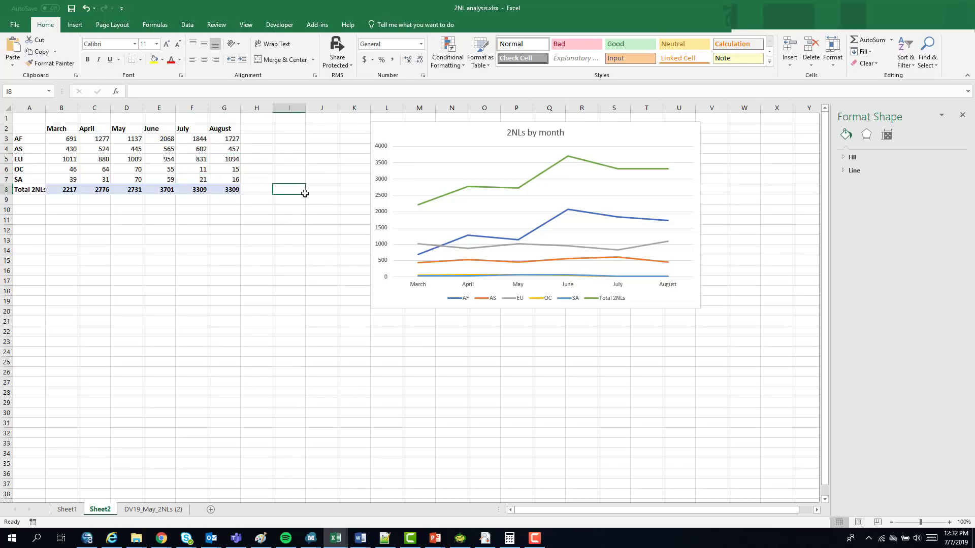